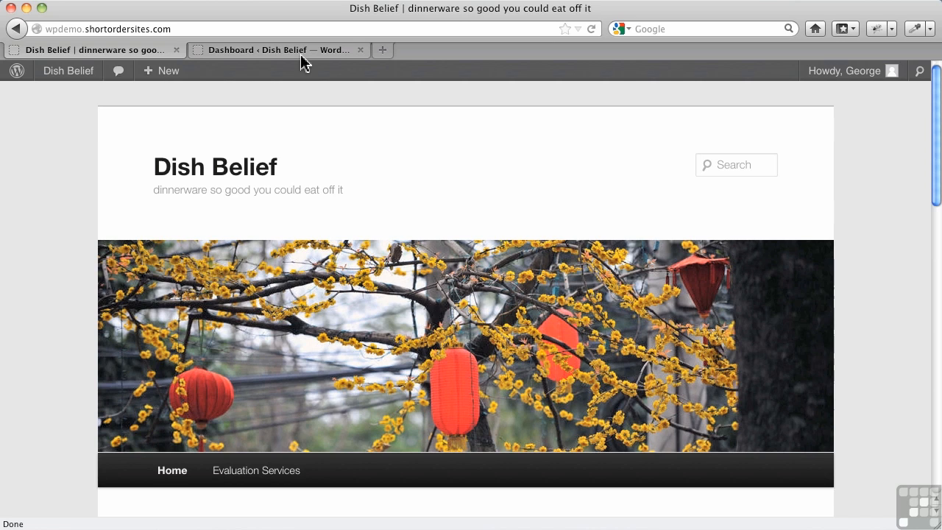
Switch from the public Dish Belief site to its WordPress admin dashboard.
{"action": "left_click", "coordinate": [277, 50]}
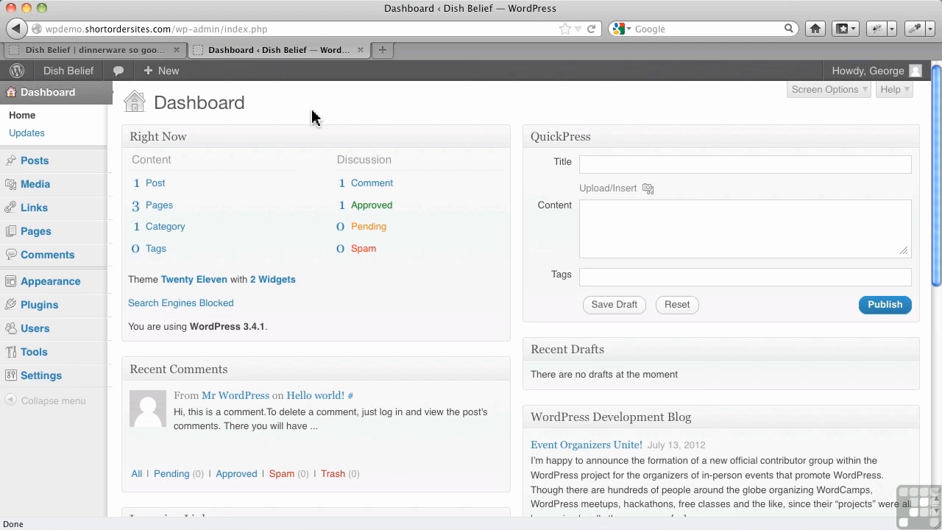
{"action": "mouse_move", "coordinate": [36, 161]}
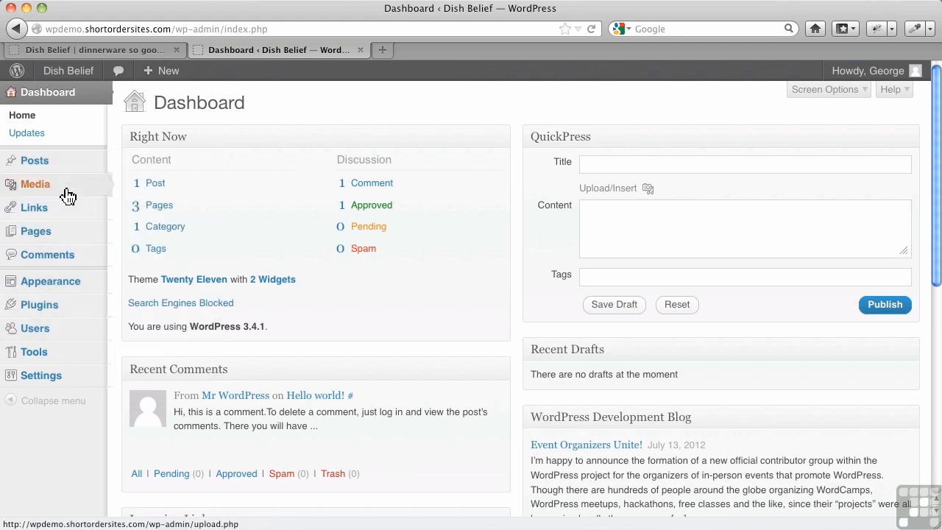
{"action": "mouse_move", "coordinate": [375, 129]}
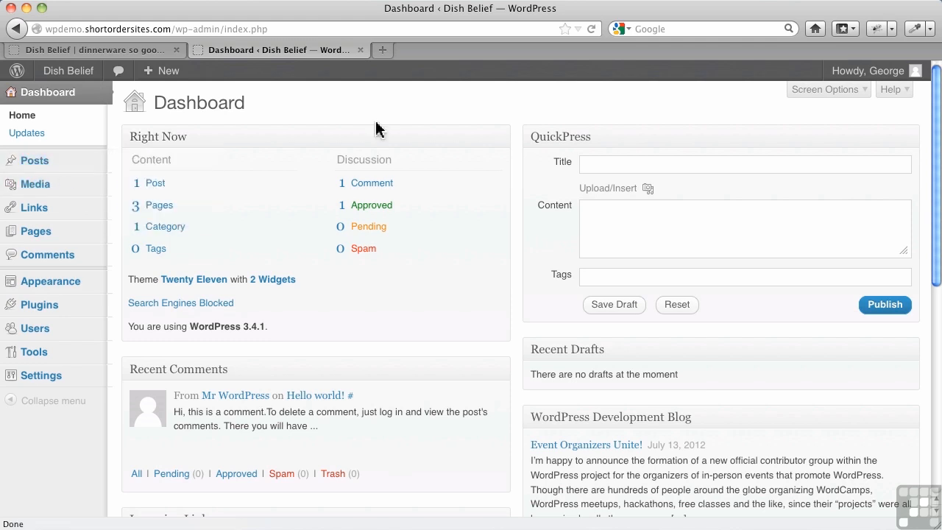
{"action": "mouse_move", "coordinate": [392, 115]}
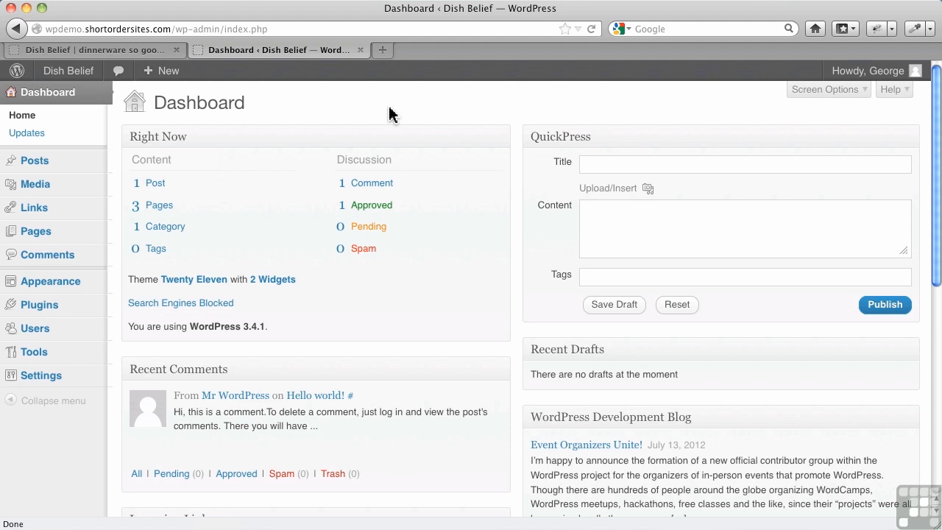
{"action": "mouse_move", "coordinate": [389, 118]}
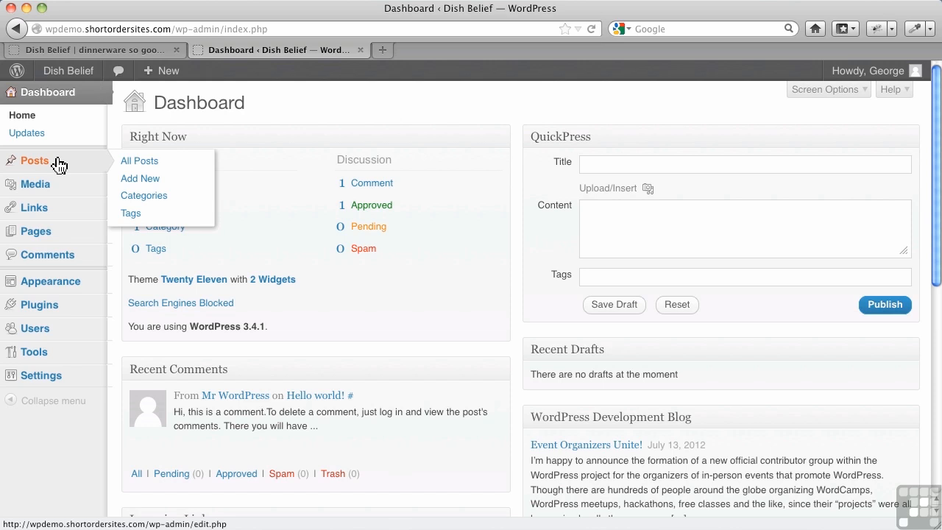
{"action": "mouse_move", "coordinate": [59, 165]}
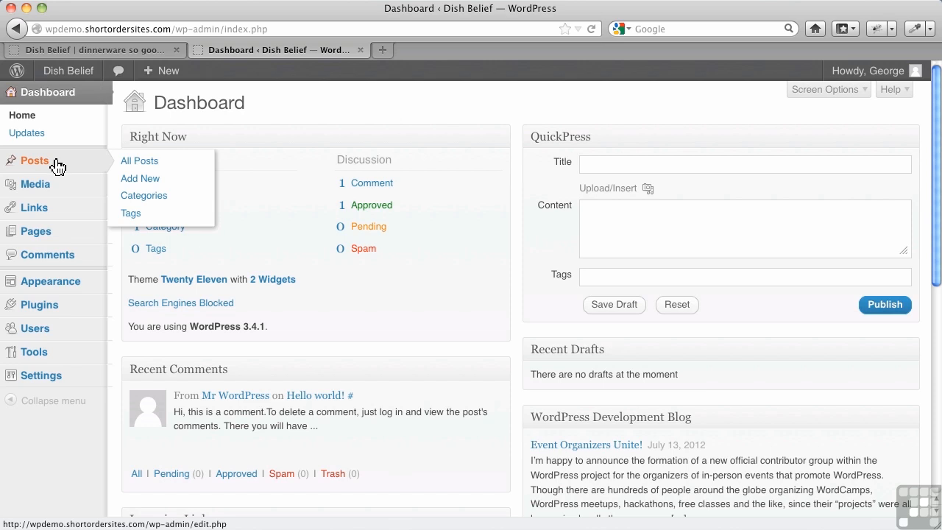
Go to Posts > Categories, which lists only the Uncategorized category.
{"action": "left_click", "coordinate": [144, 195]}
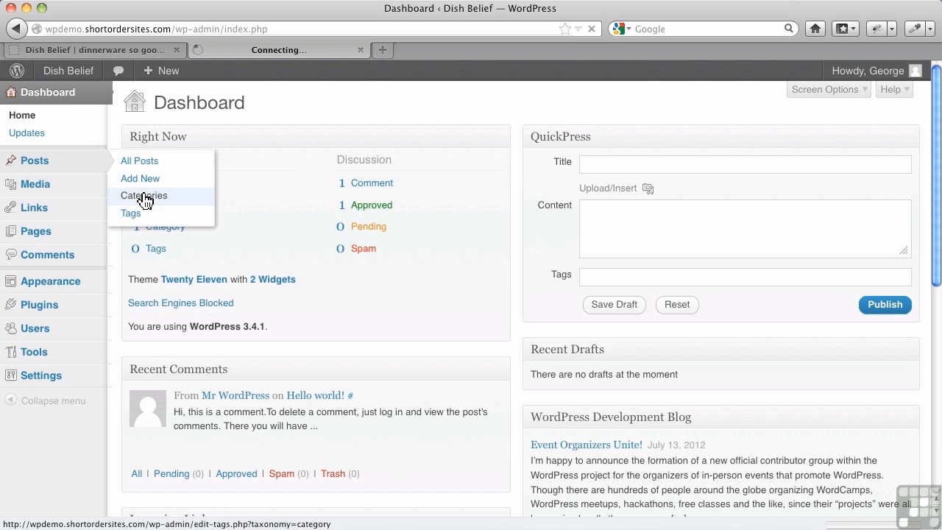
{"action": "left_click", "coordinate": [144, 195]}
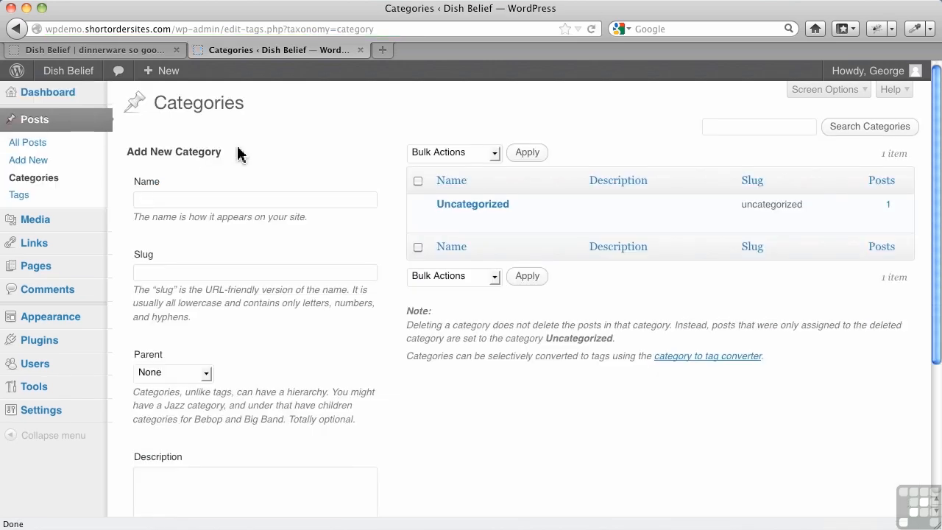
{"action": "mouse_move", "coordinate": [383, 150]}
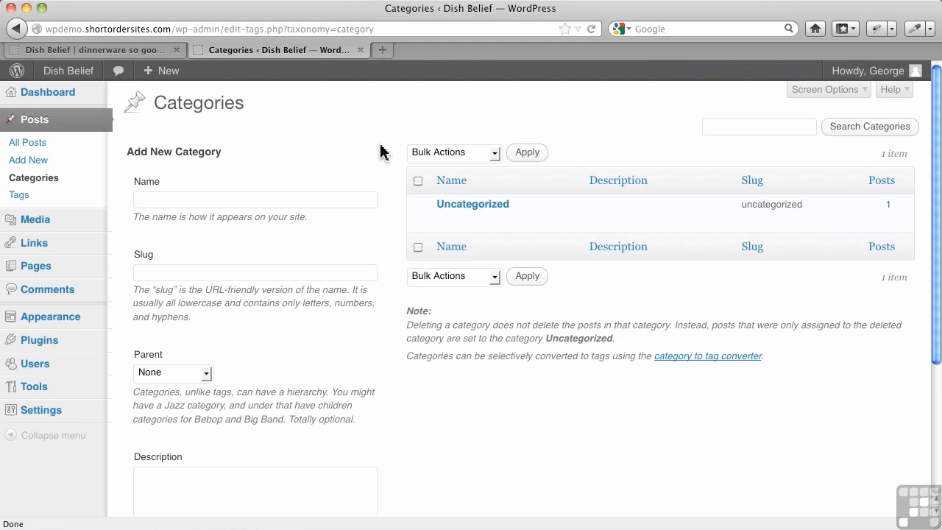
{"action": "mouse_move", "coordinate": [386, 179]}
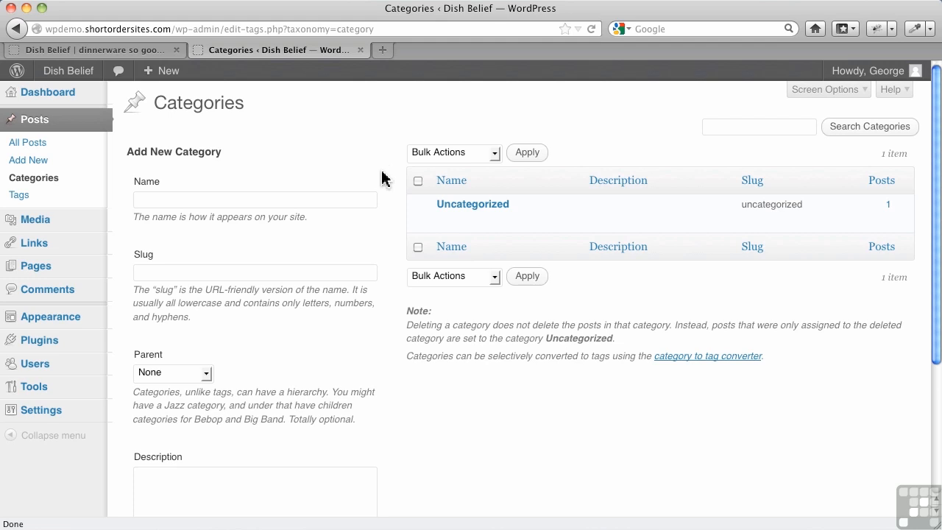
{"action": "mouse_move", "coordinate": [473, 203]}
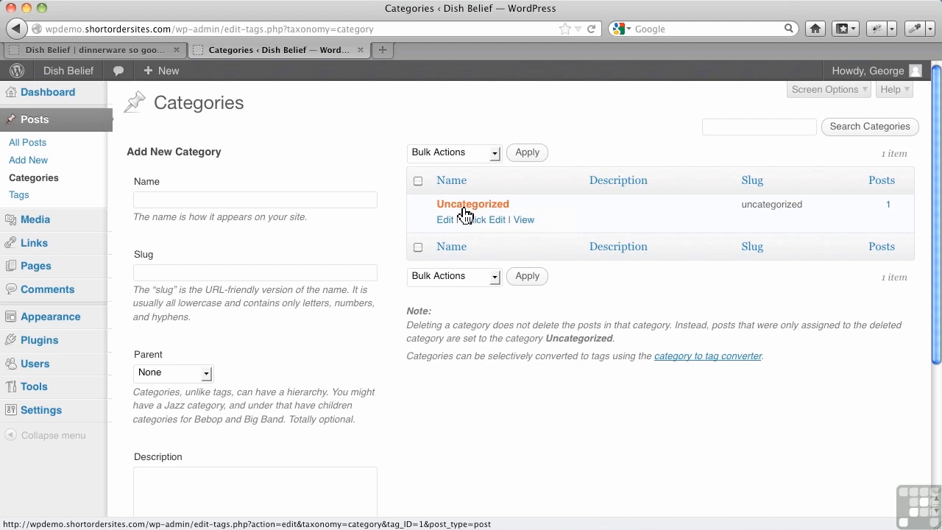
Rename the Uncategorized category to 'Blog' with slug 'blog' and update it.
{"action": "left_click", "coordinate": [445, 220]}
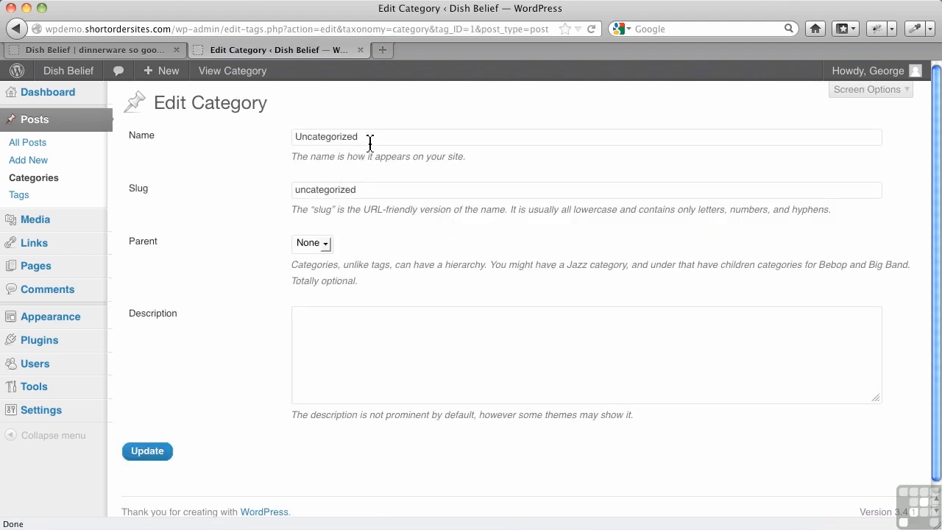
{"action": "type", "text": "Blog"}
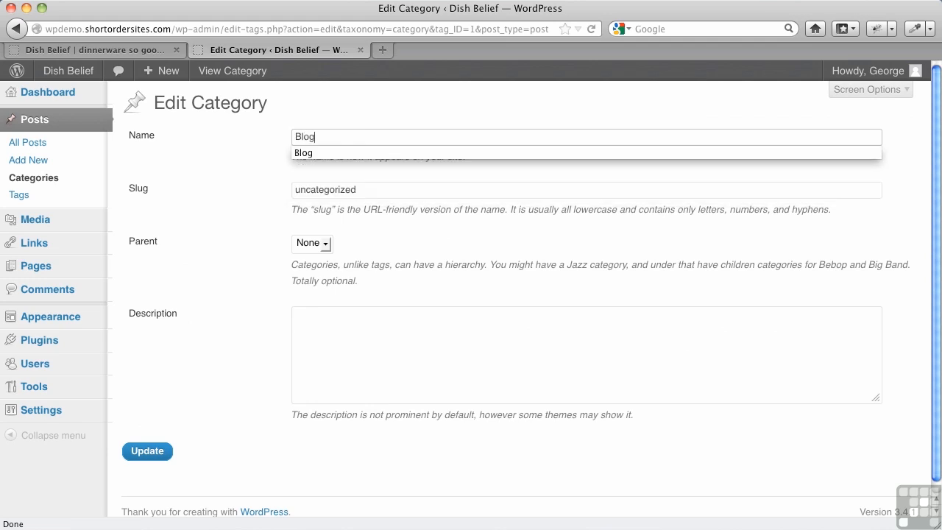
{"action": "mouse_move", "coordinate": [317, 153]}
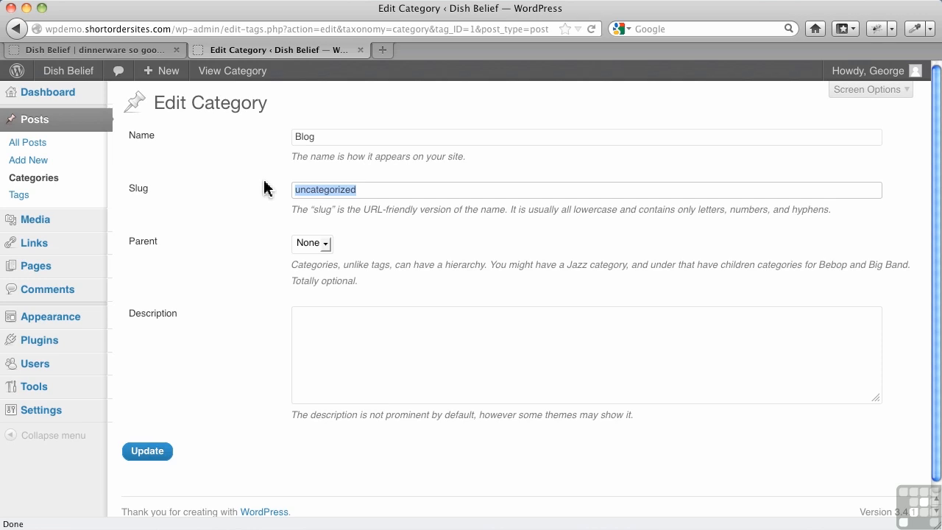
{"action": "type", "text": "blog"}
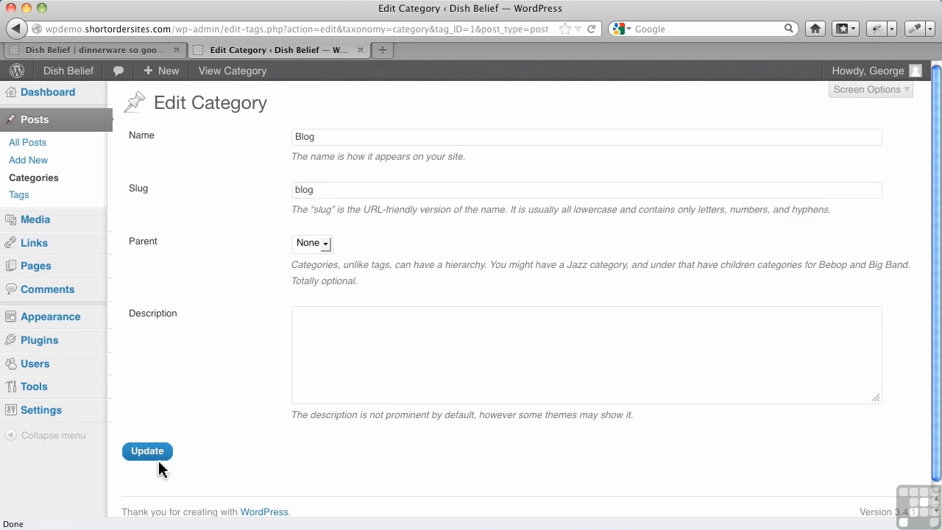
{"action": "left_click", "coordinate": [147, 450]}
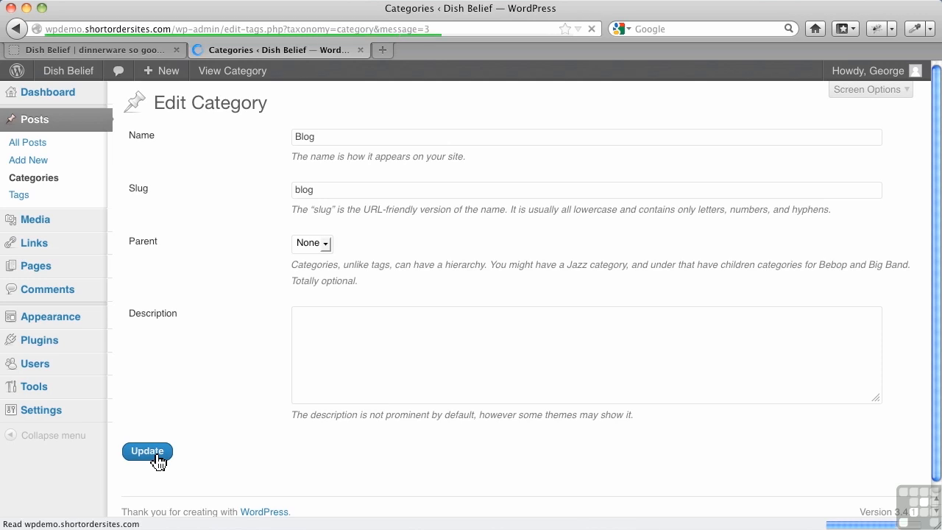
{"action": "left_click", "coordinate": [147, 451]}
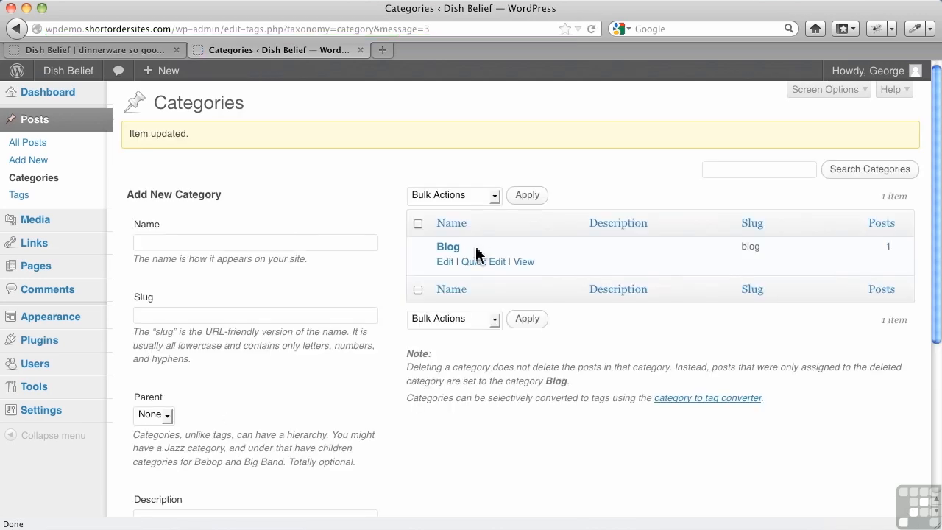
{"action": "mouse_move", "coordinate": [484, 253]}
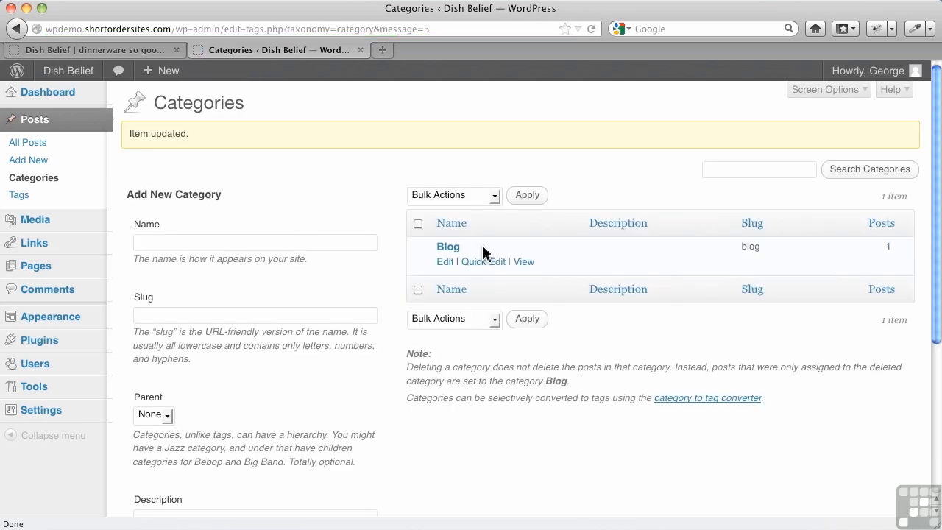
{"action": "mouse_move", "coordinate": [315, 221]}
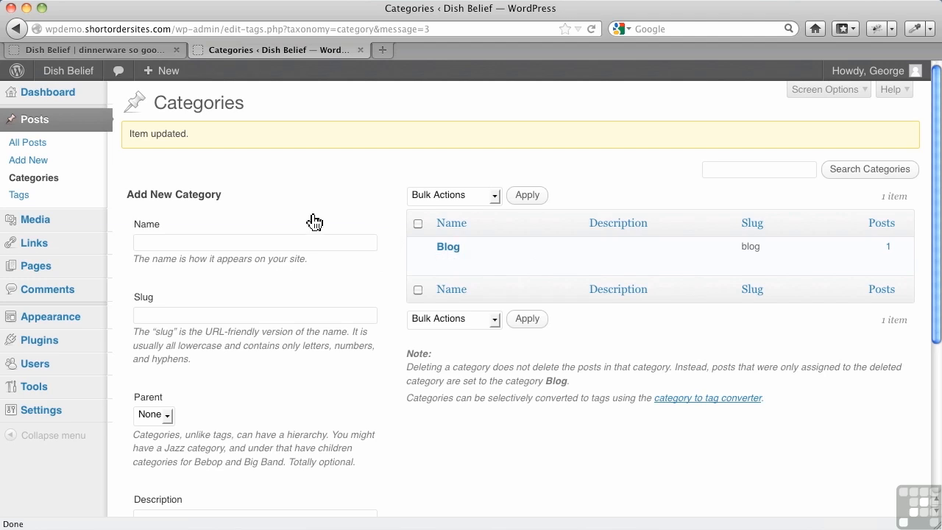
Create a new top-level category named 'Store'.
{"action": "type", "text": "Store"}
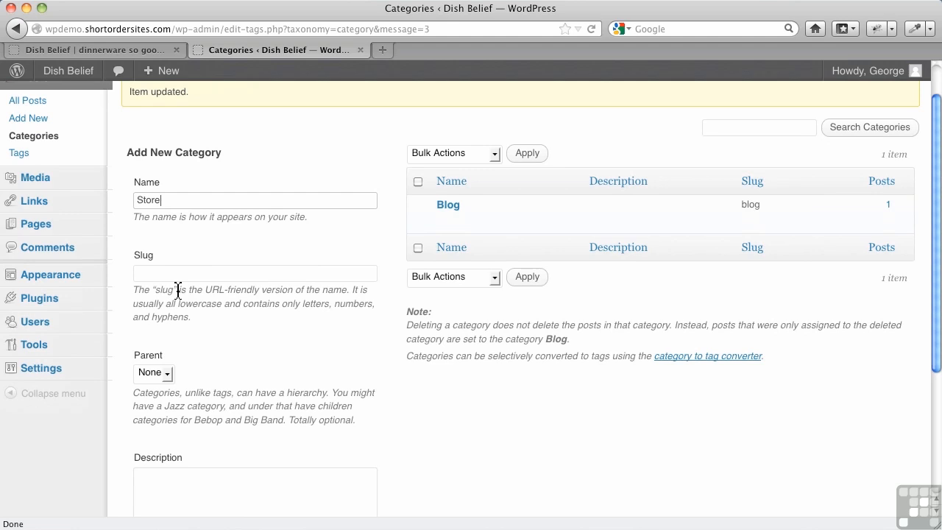
{"action": "scroll", "scroll_direction": "down", "scroll_amount": 3}
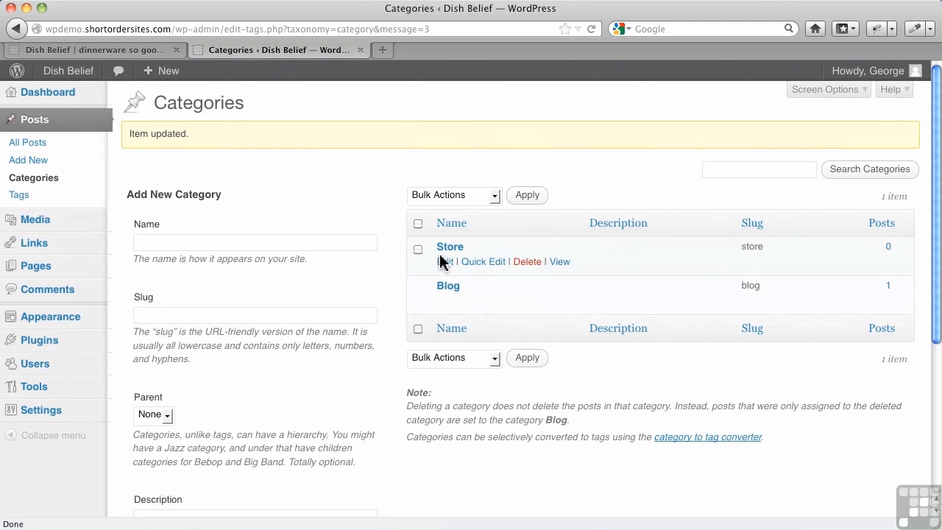
{"action": "mouse_move", "coordinate": [450, 247]}
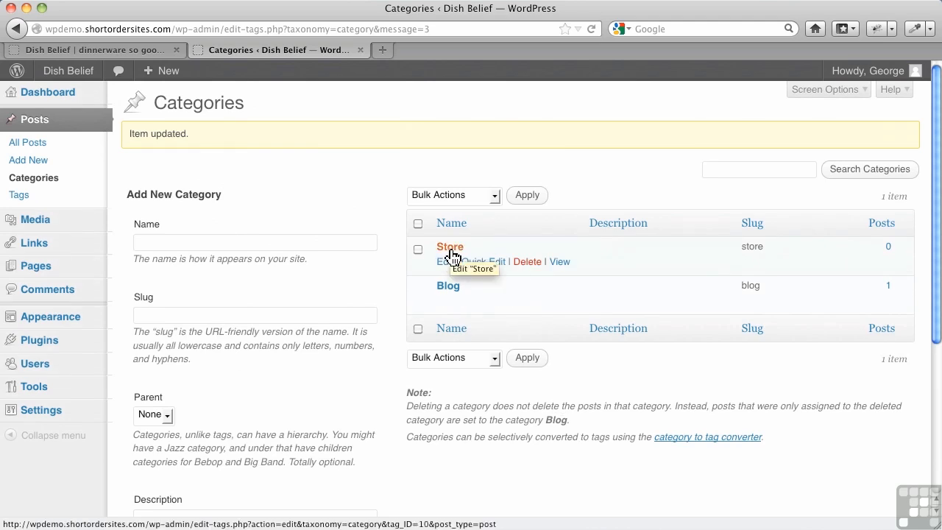
{"action": "mouse_move", "coordinate": [577, 306]}
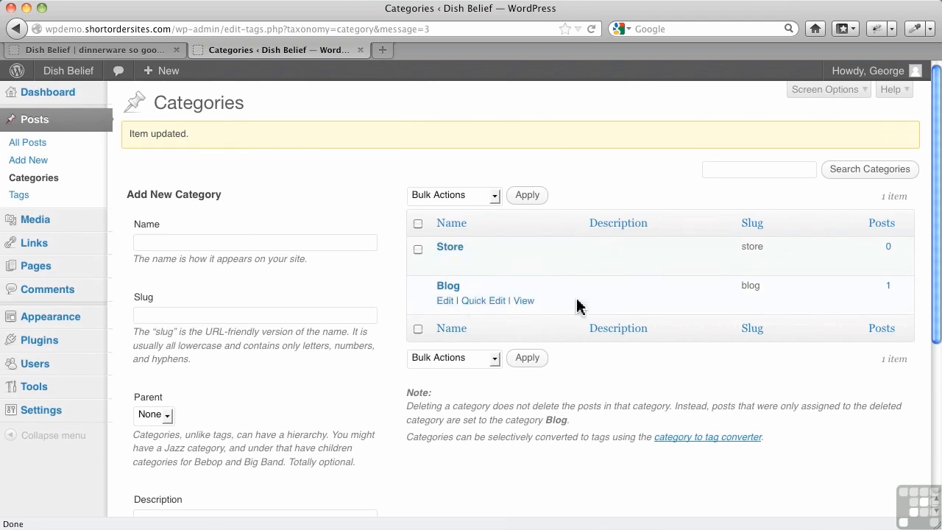
{"action": "mouse_move", "coordinate": [524, 300]}
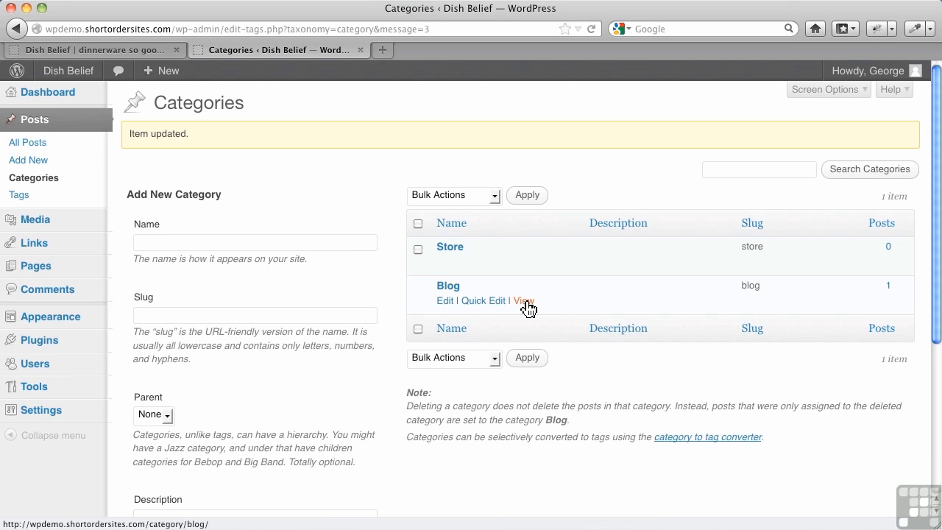
{"action": "mouse_move", "coordinate": [448, 262]}
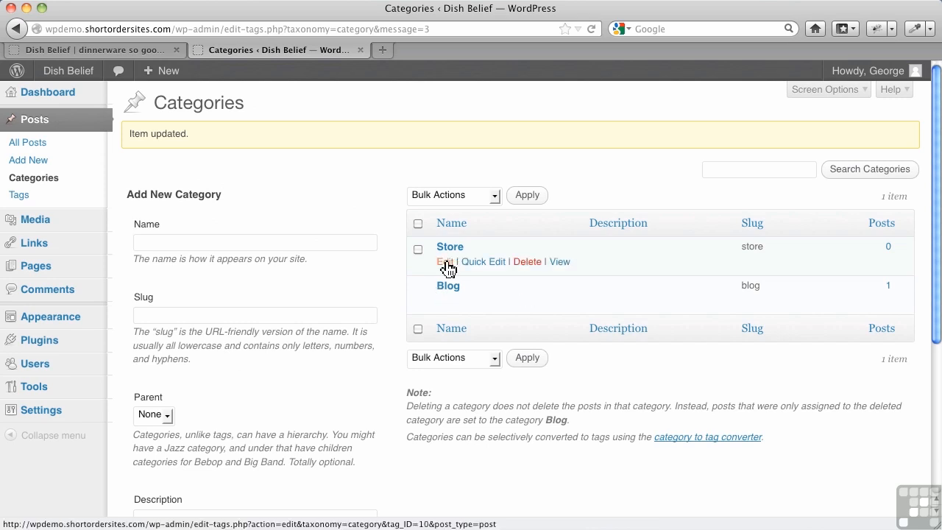
{"action": "mouse_move", "coordinate": [445, 262]}
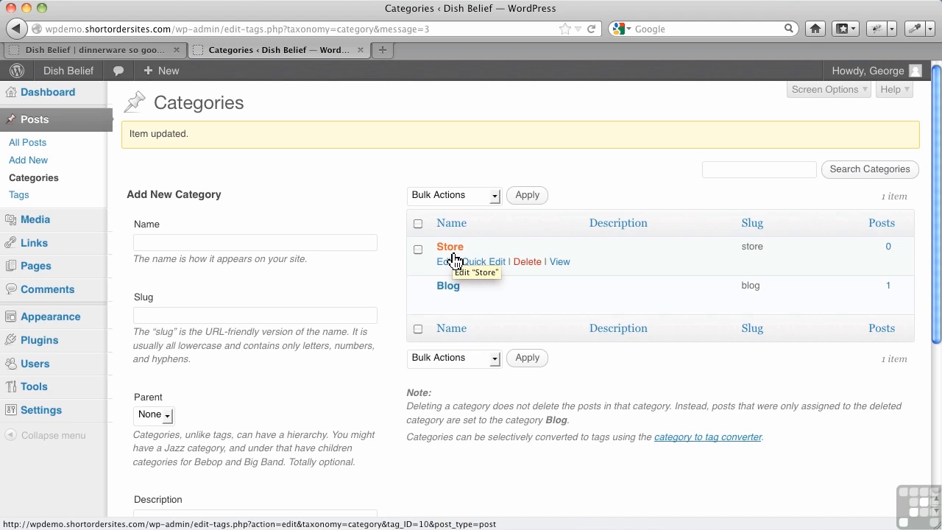
{"action": "mouse_move", "coordinate": [215, 241]}
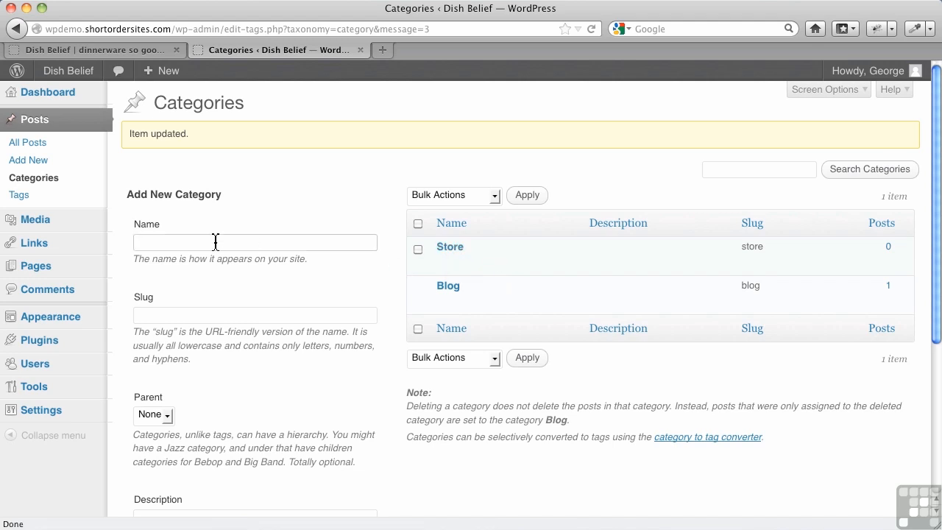
Create 'Plates' and 'Bowls' categories, each with Store as their parent.
{"action": "left_click", "coordinate": [254, 242]}
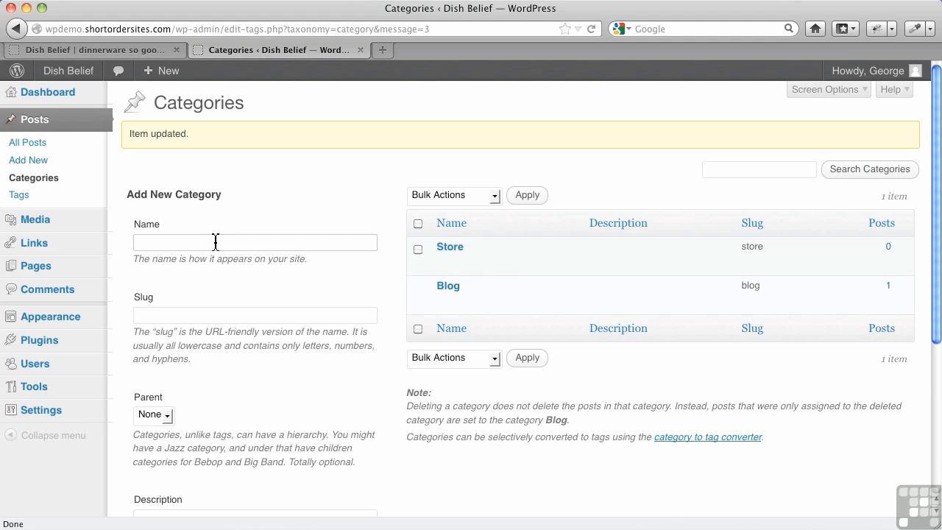
{"action": "type", "text": "Plates"}
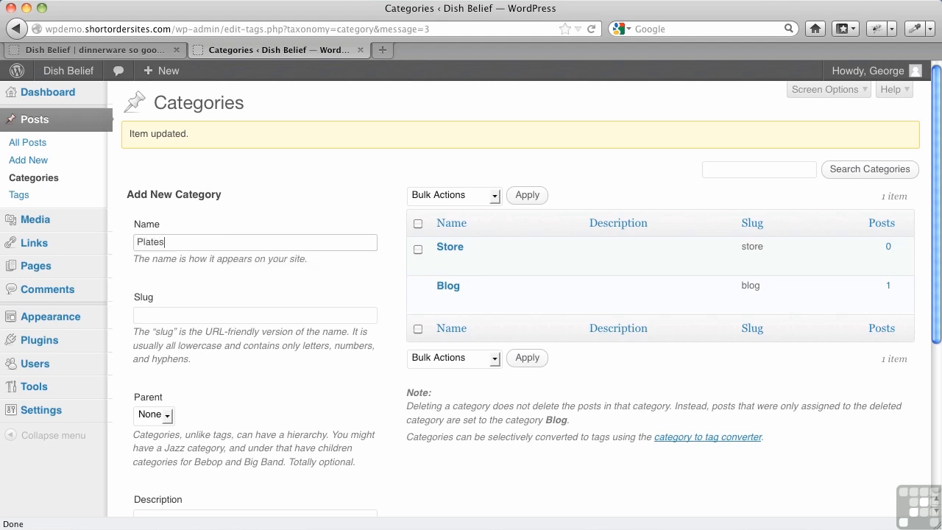
{"action": "scroll", "scroll_direction": "down", "scroll_amount": 3}
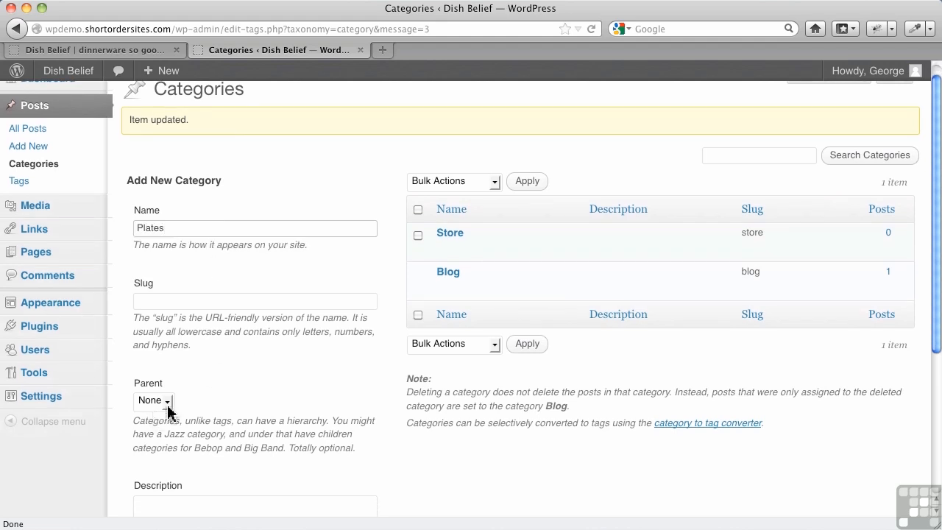
{"action": "left_click", "coordinate": [153, 401]}
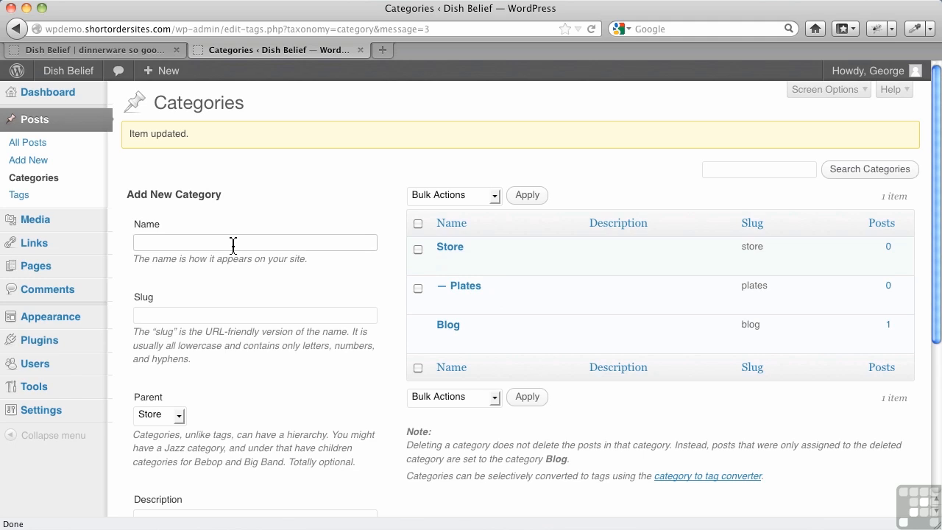
{"action": "type", "text": "Bowls"}
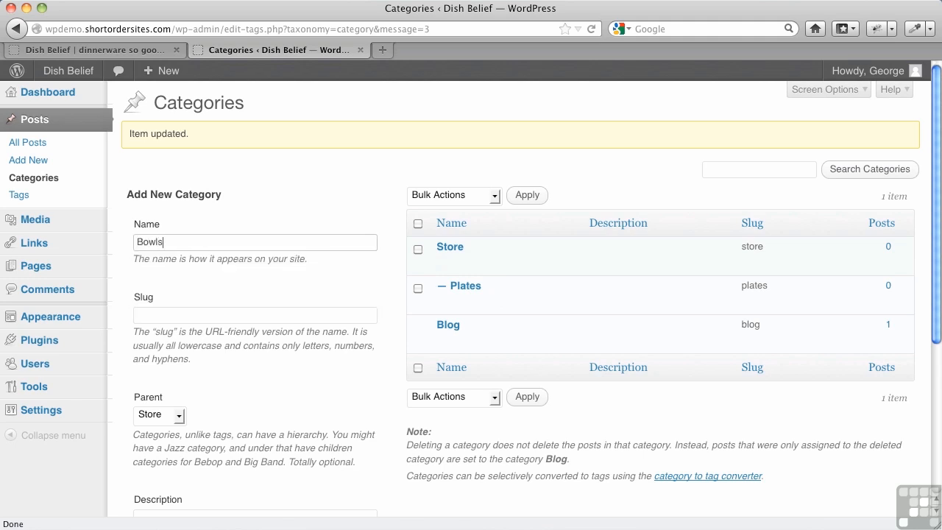
{"action": "scroll", "scroll_direction": "down", "scroll_amount": 3}
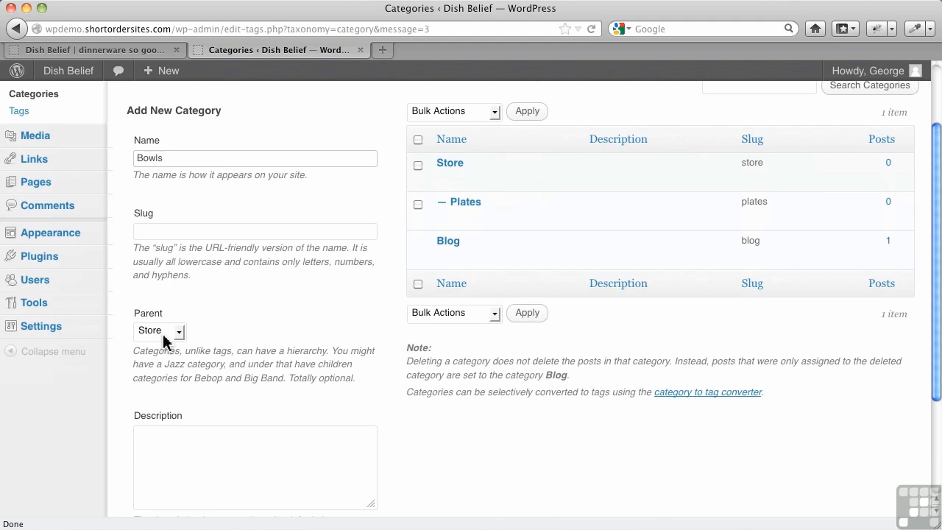
{"action": "mouse_move", "coordinate": [229, 359]}
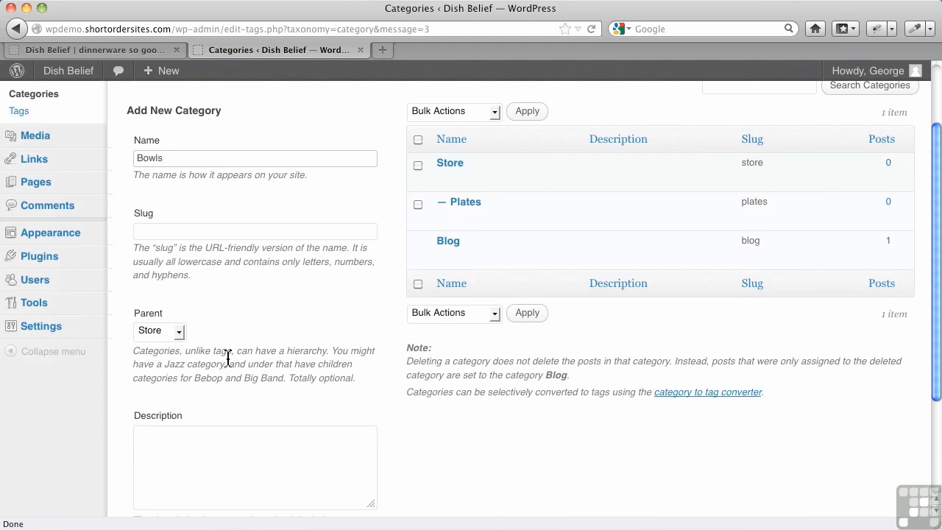
{"action": "scroll", "scroll_direction": "down", "scroll_amount": 3}
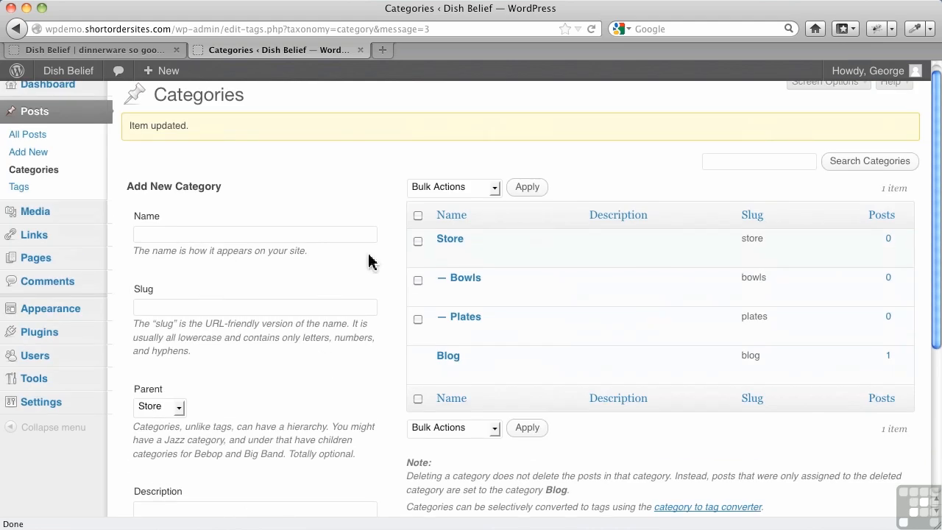
{"action": "mouse_move", "coordinate": [459, 277]}
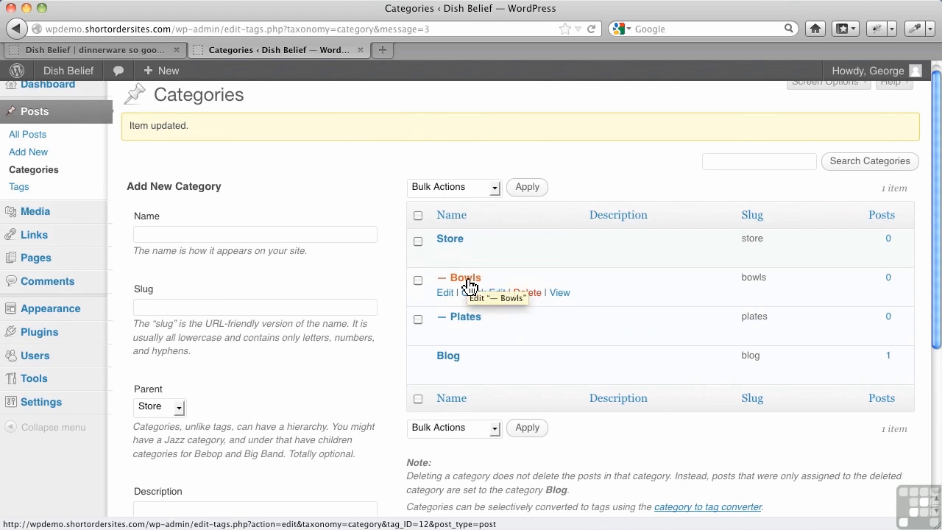
{"action": "mouse_move", "coordinate": [465, 336]}
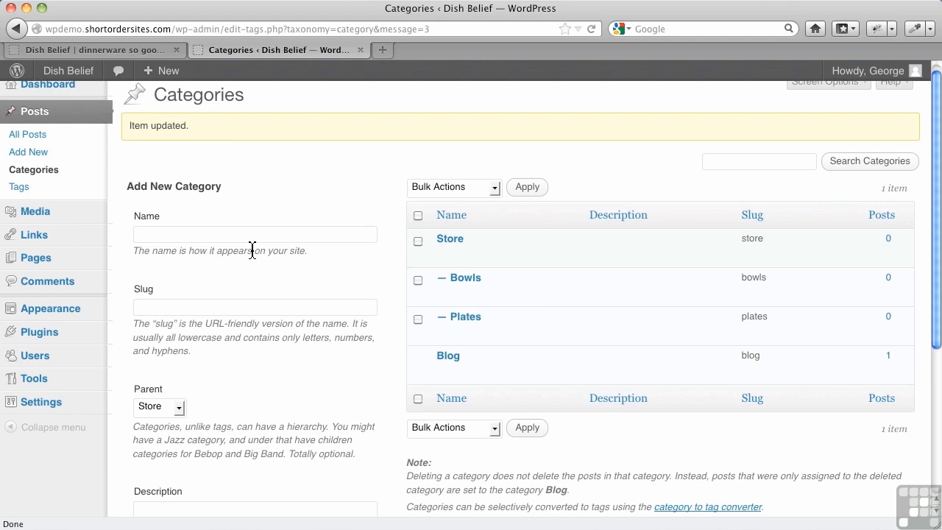
Create a 'Serving Platters' category with Plates as its parent.
{"action": "type", "text": "Serv"}
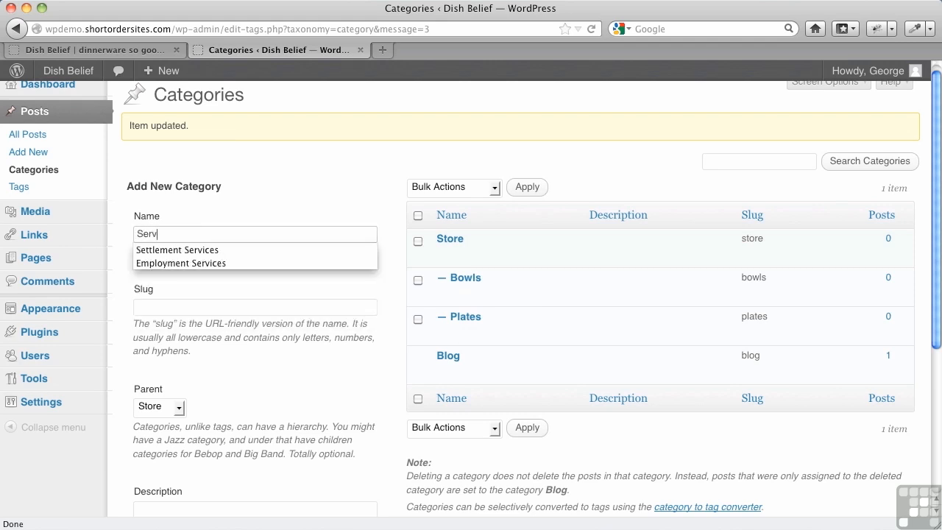
{"action": "type", "text": "Serving Platters"}
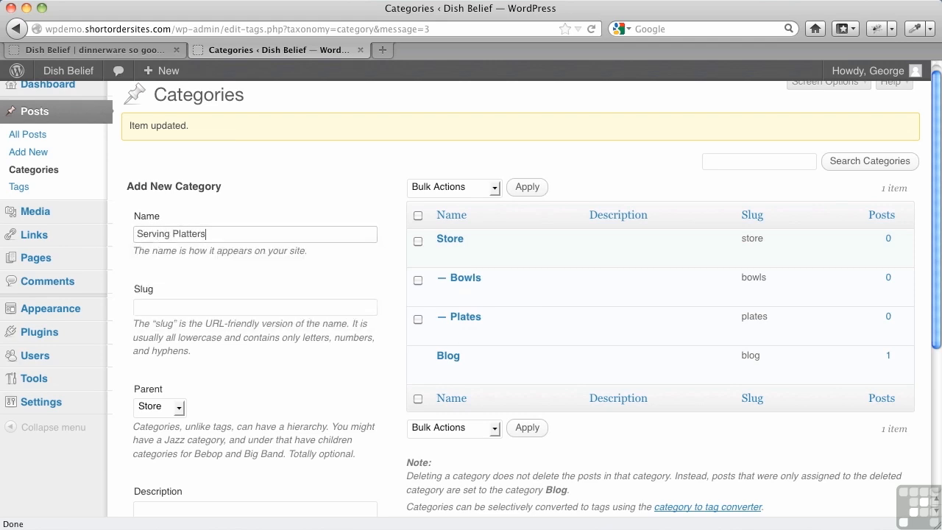
{"action": "scroll", "scroll_direction": "down", "scroll_amount": 3}
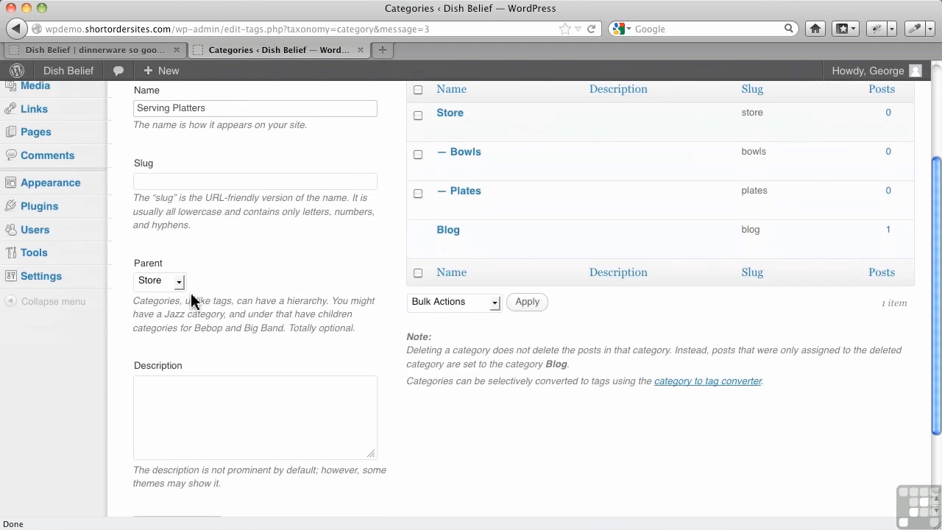
{"action": "left_click", "coordinate": [159, 279]}
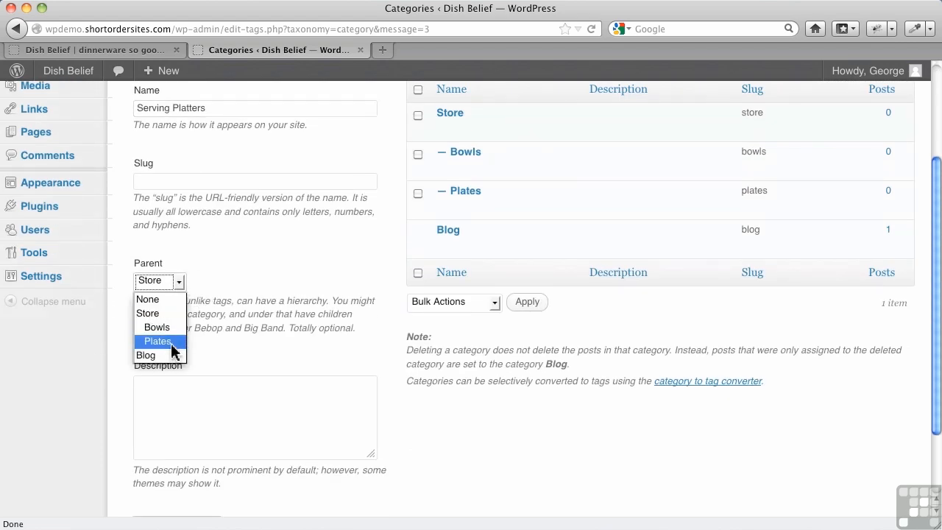
{"action": "left_click", "coordinate": [158, 342]}
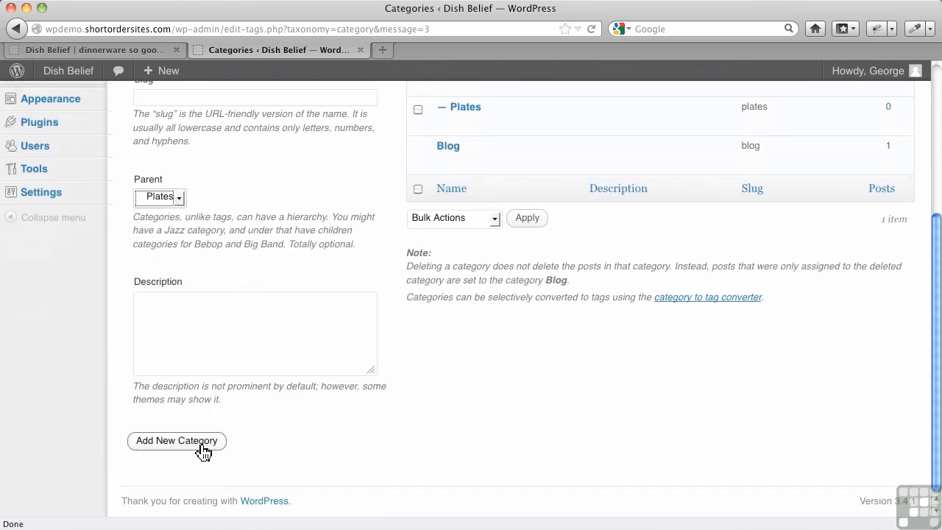
{"action": "left_click", "coordinate": [177, 440]}
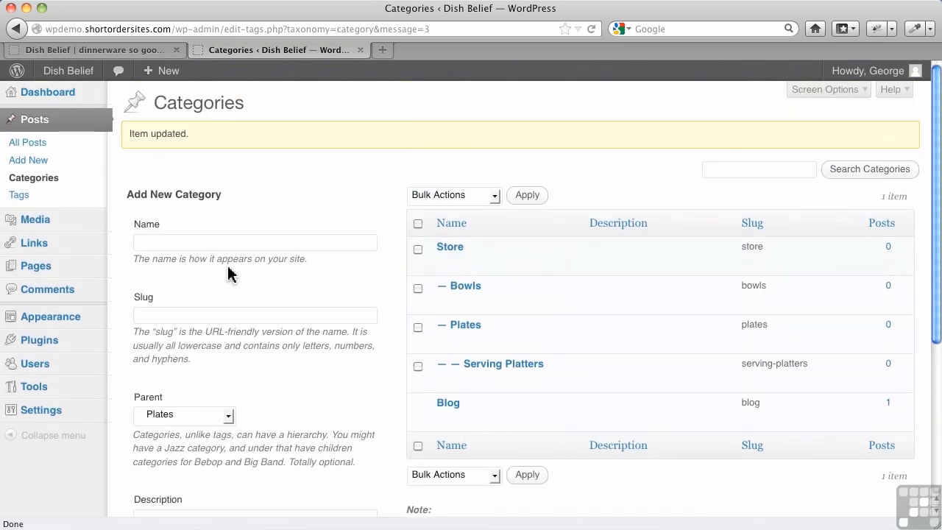
Create a 'Soup Bowls' category with Bowls as its parent.
{"action": "left_click", "coordinate": [254, 241]}
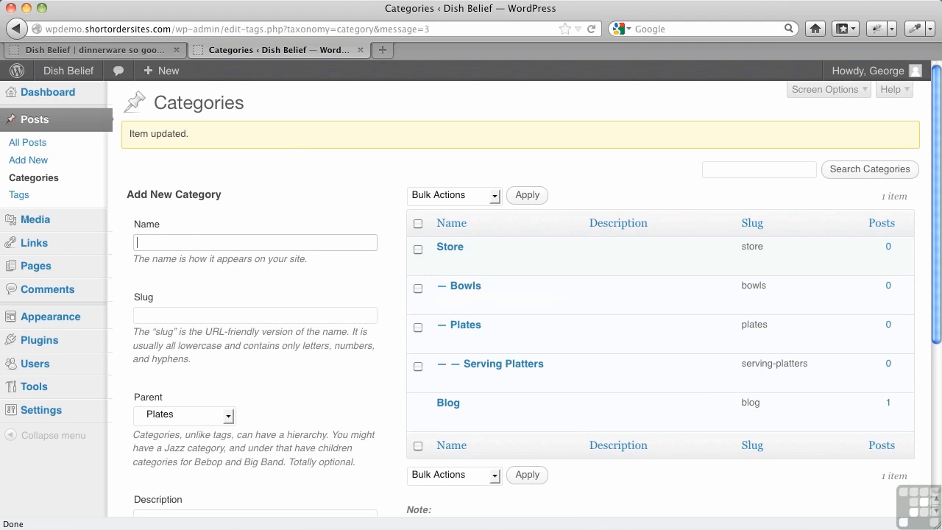
{"action": "type", "text": "Soup Bowl"}
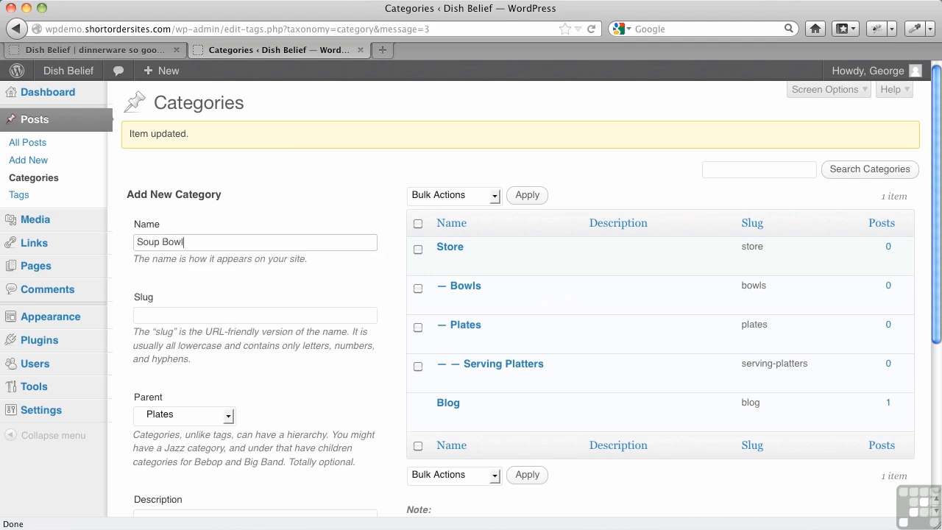
{"action": "type", "text": "s"}
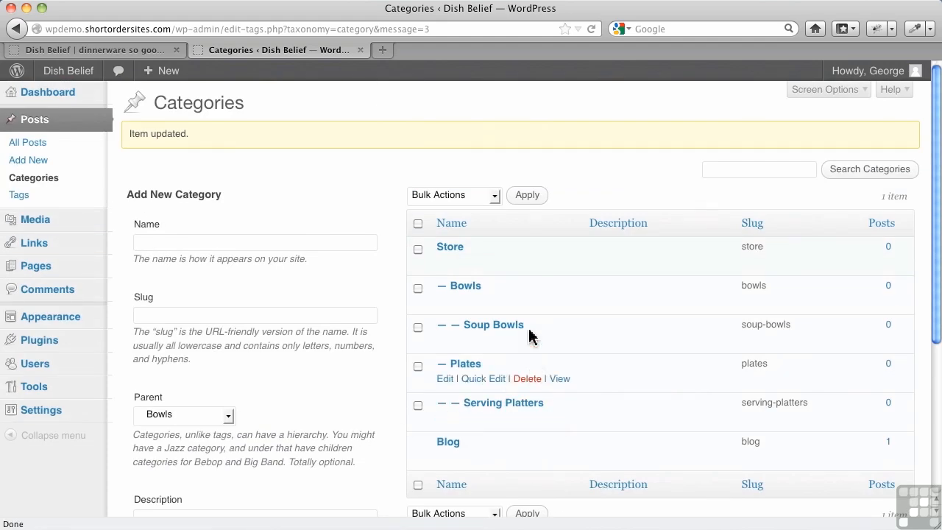
{"action": "mouse_move", "coordinate": [512, 285]}
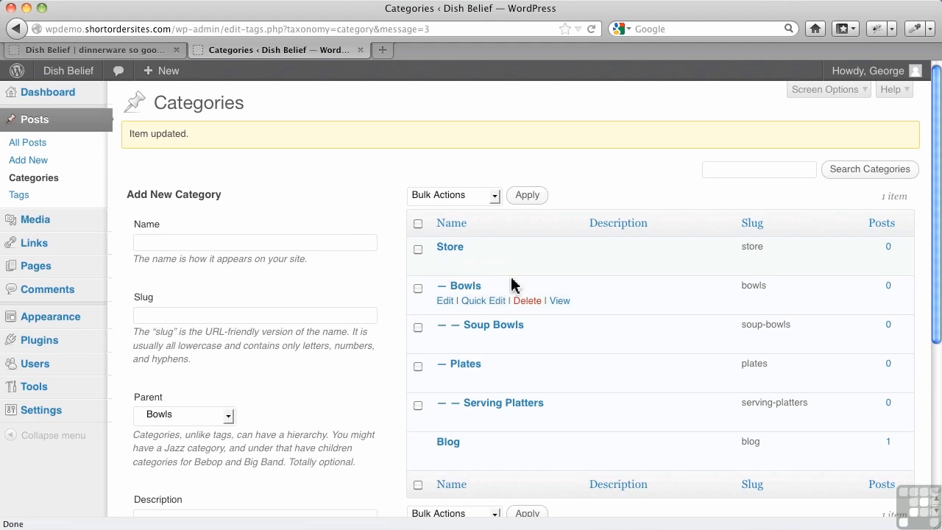
{"action": "mouse_move", "coordinate": [477, 397]}
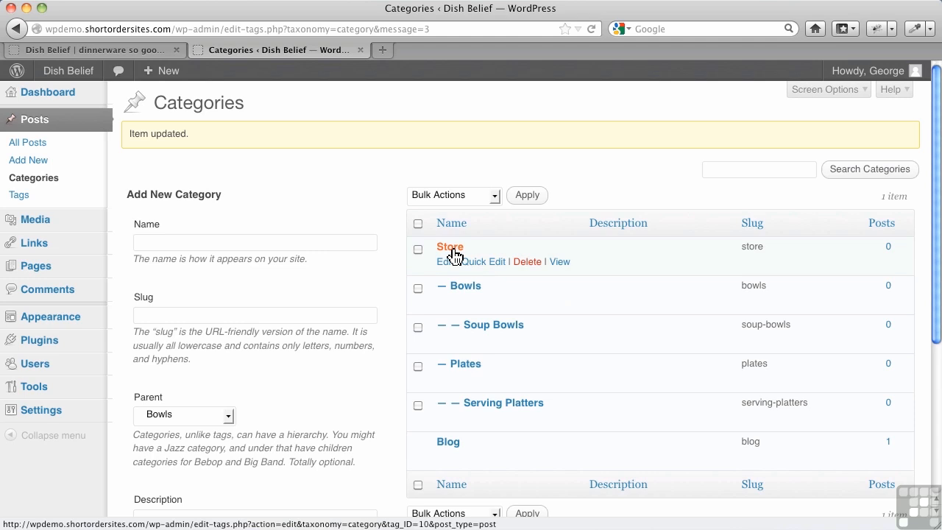
{"action": "mouse_move", "coordinate": [462, 262]}
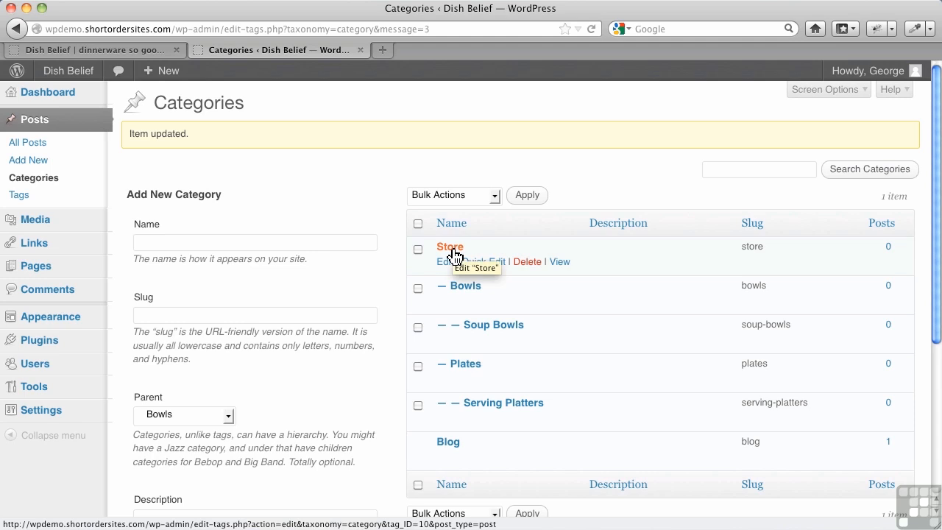
{"action": "mouse_move", "coordinate": [438, 265]}
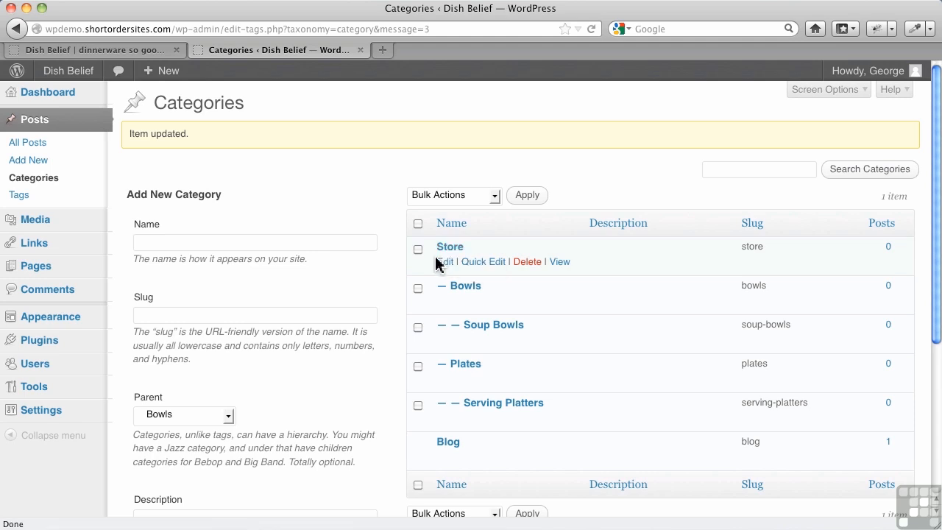
{"action": "mouse_move", "coordinate": [469, 341]}
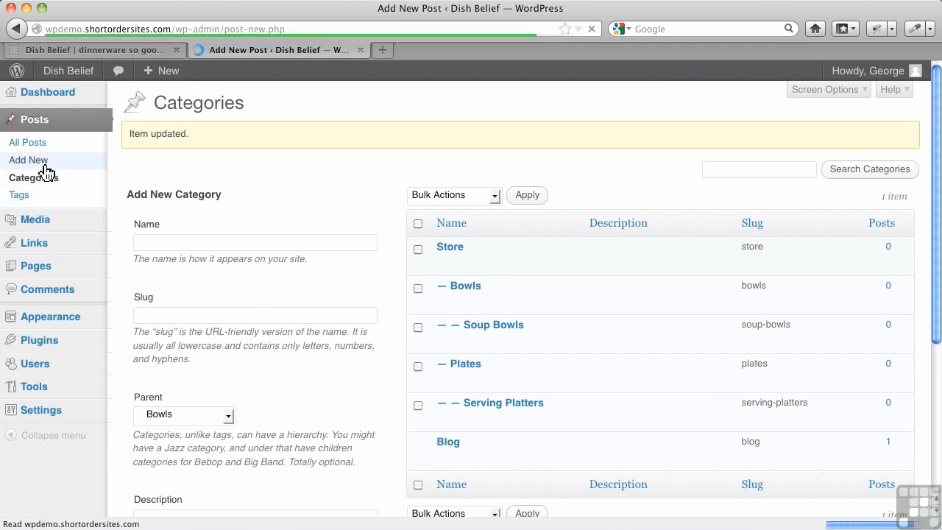
Start a blank new post and check its Categories box shows the Store tree.
{"action": "left_click", "coordinate": [29, 159]}
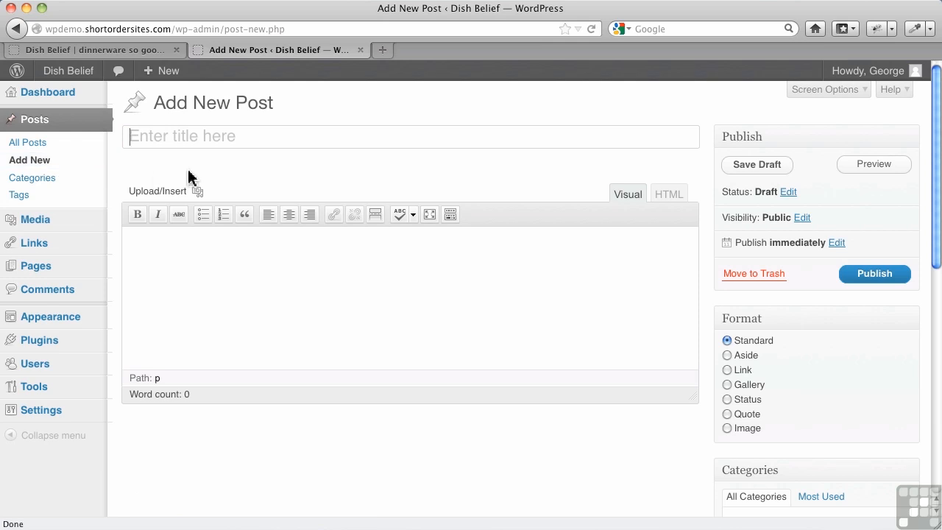
{"action": "scroll", "scroll_direction": "down", "scroll_amount": 3}
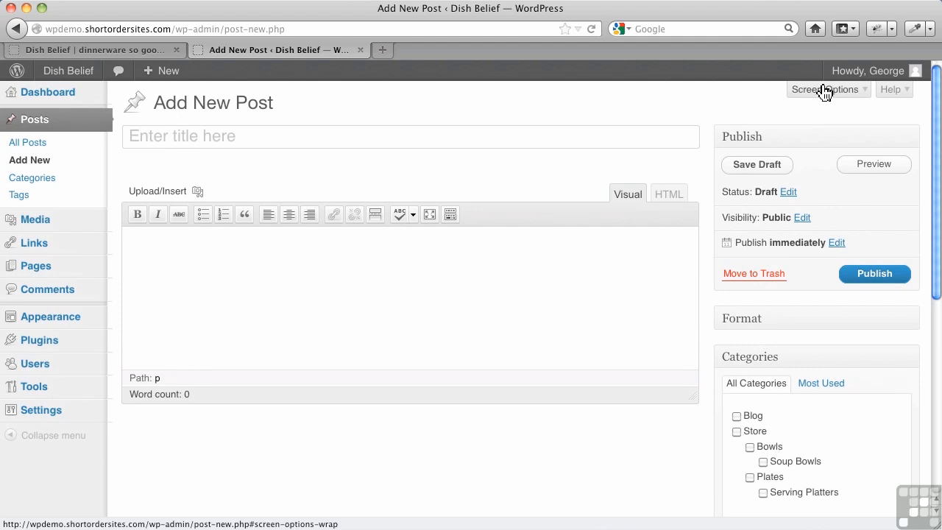
{"action": "left_click", "coordinate": [824, 90]}
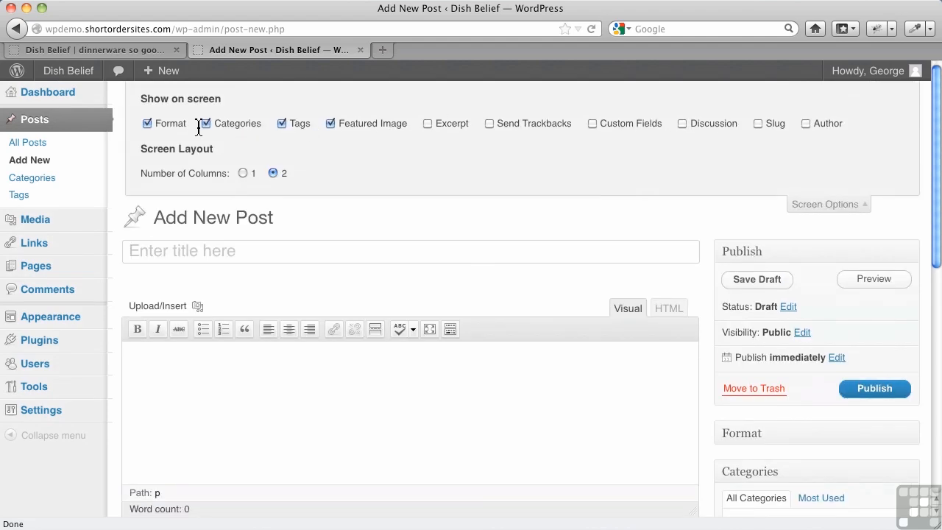
{"action": "left_click", "coordinate": [147, 123]}
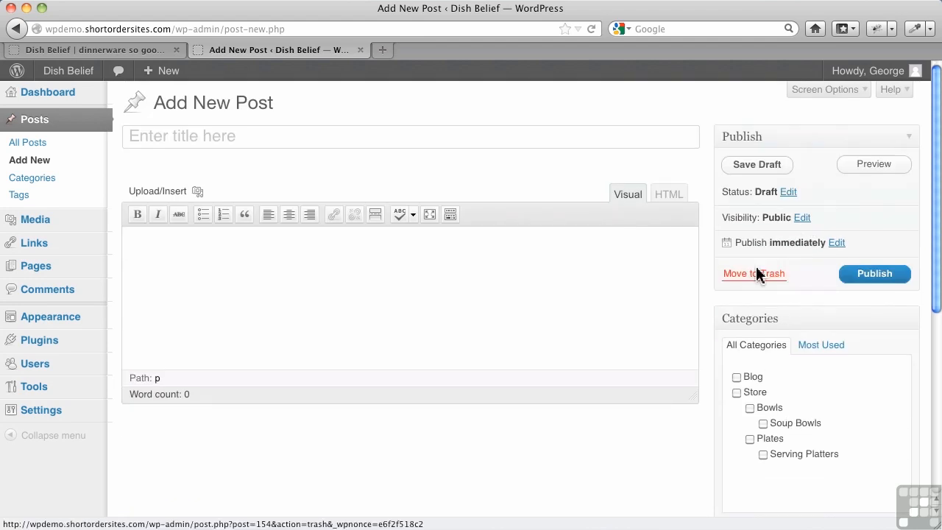
{"action": "scroll", "scroll_direction": "down", "scroll_amount": 3}
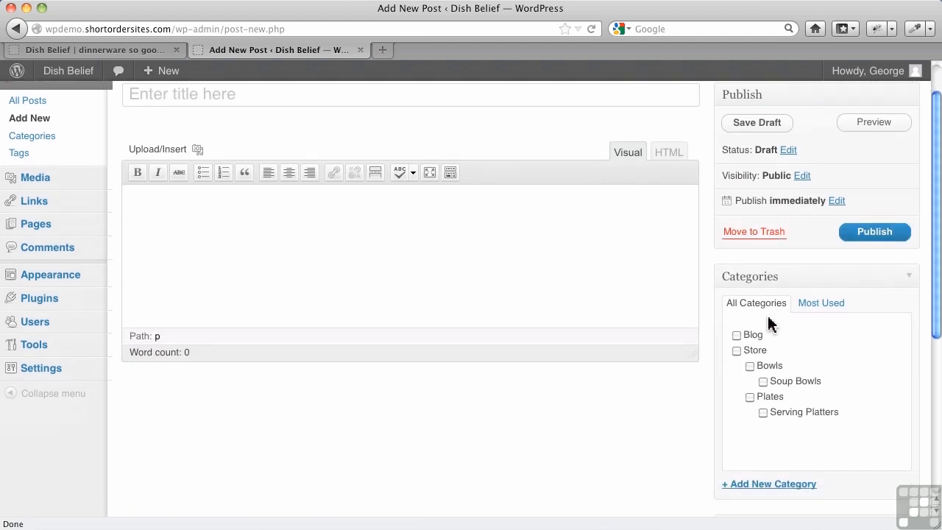
{"action": "mouse_move", "coordinate": [783, 395]}
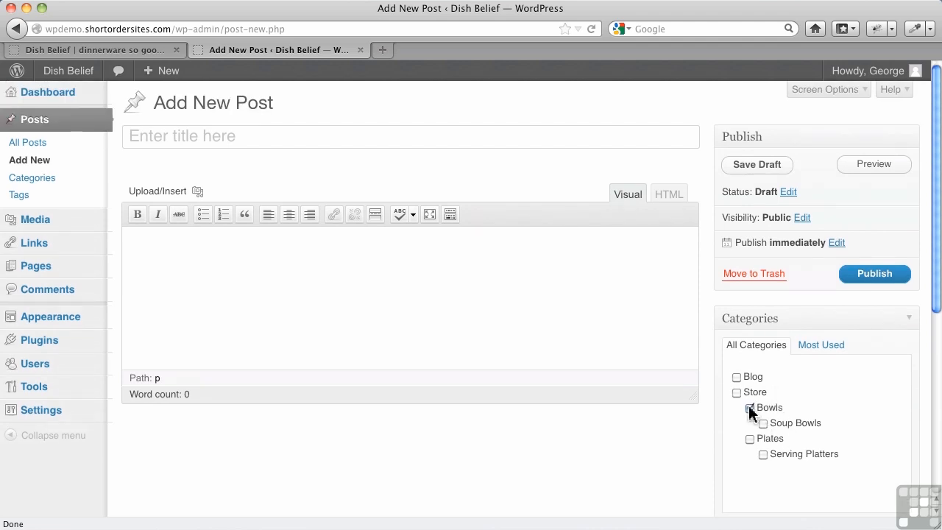
File the post under Bowls and title it 'Red Stripe Bowl'.
{"action": "left_click", "coordinate": [749, 408]}
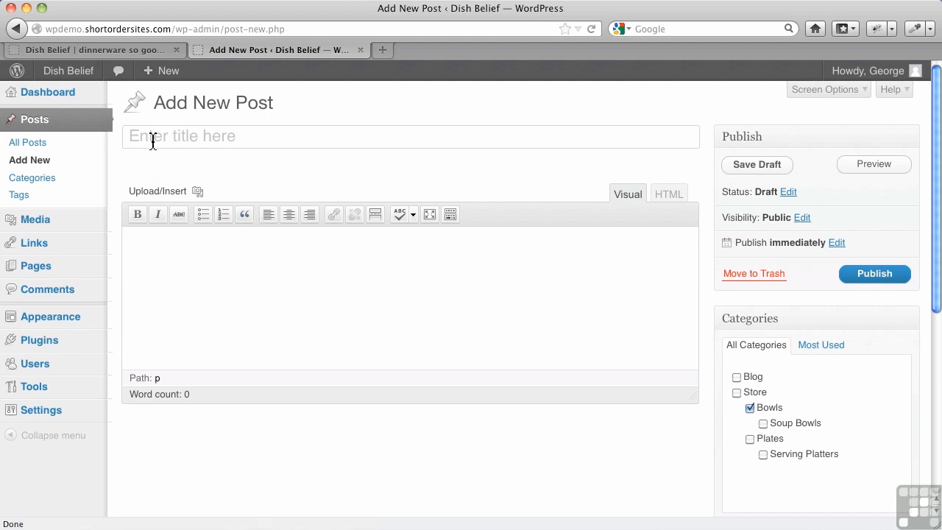
{"action": "type", "text": "Red"}
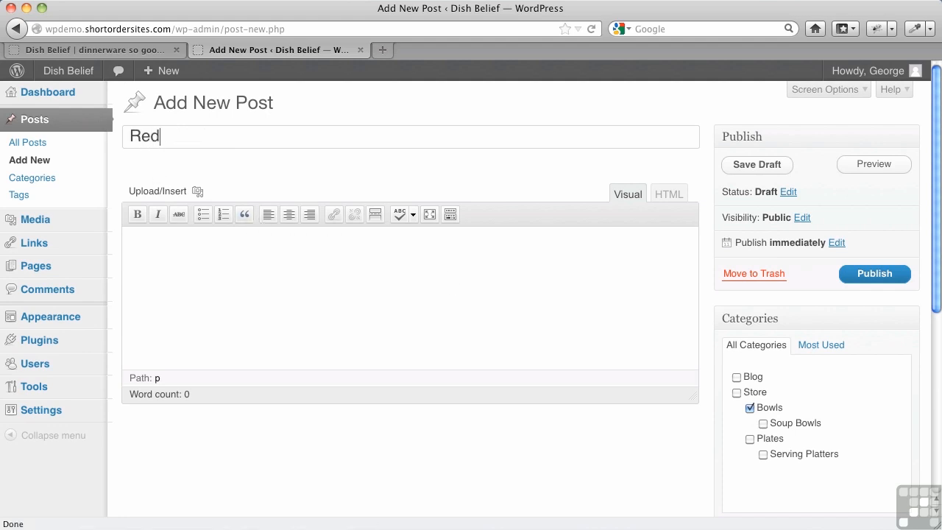
{"action": "type", "text": "Stripe B"}
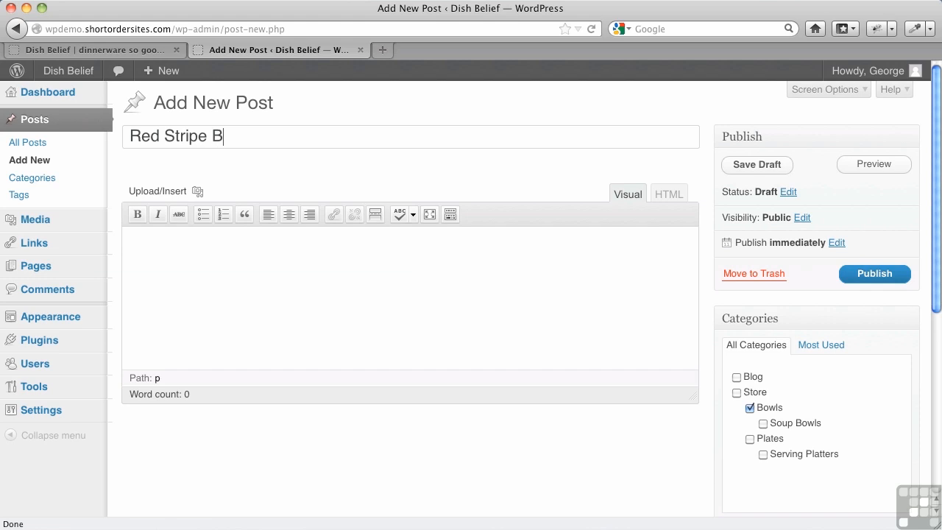
{"action": "type", "text": "owl"}
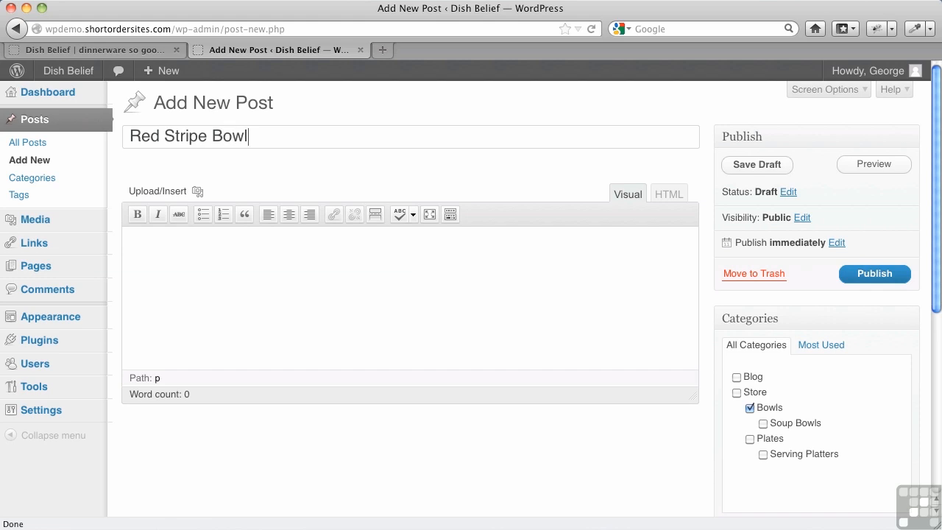
Write the body text 'This is a great bowl if you like red stripes.'.
{"action": "left_click", "coordinate": [757, 165]}
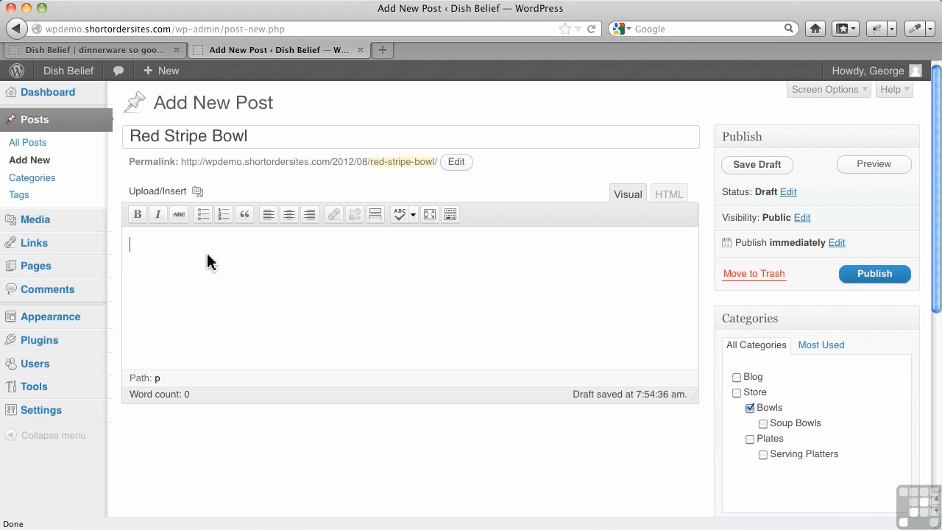
{"action": "type", "text": "This is a g"}
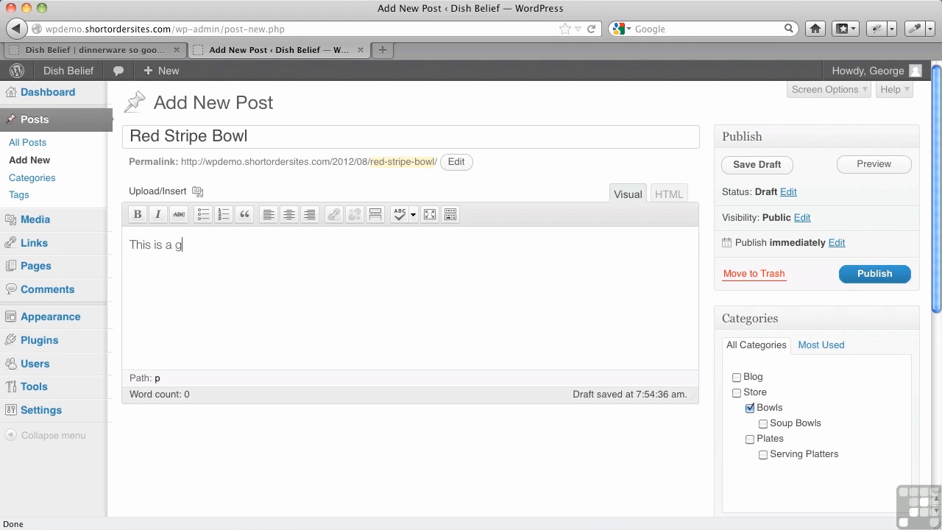
{"action": "type", "text": "reat bowl if"}
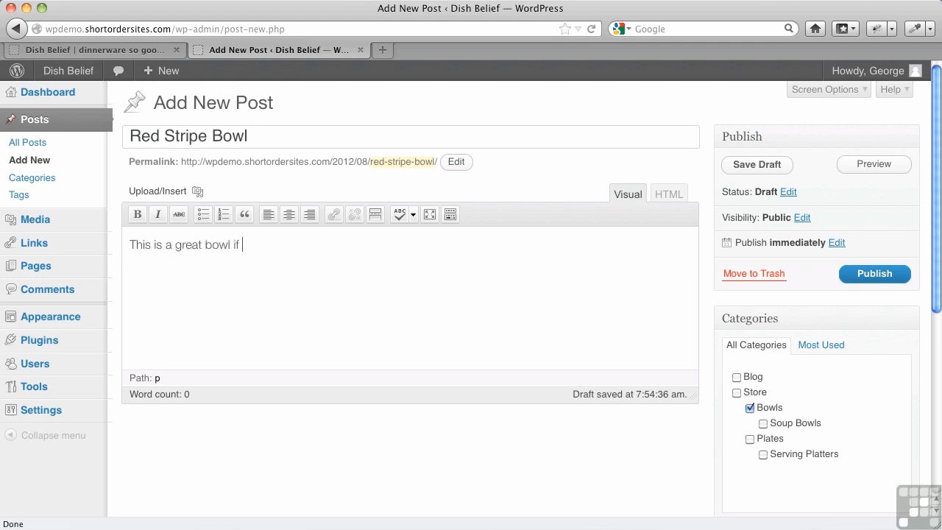
{"action": "type", "text": "you like red"}
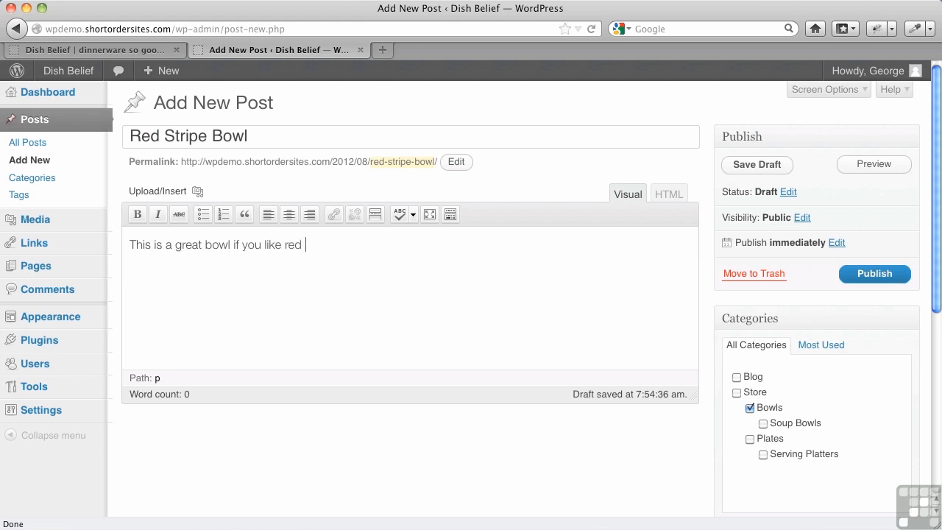
{"action": "type", "text": "stripes"}
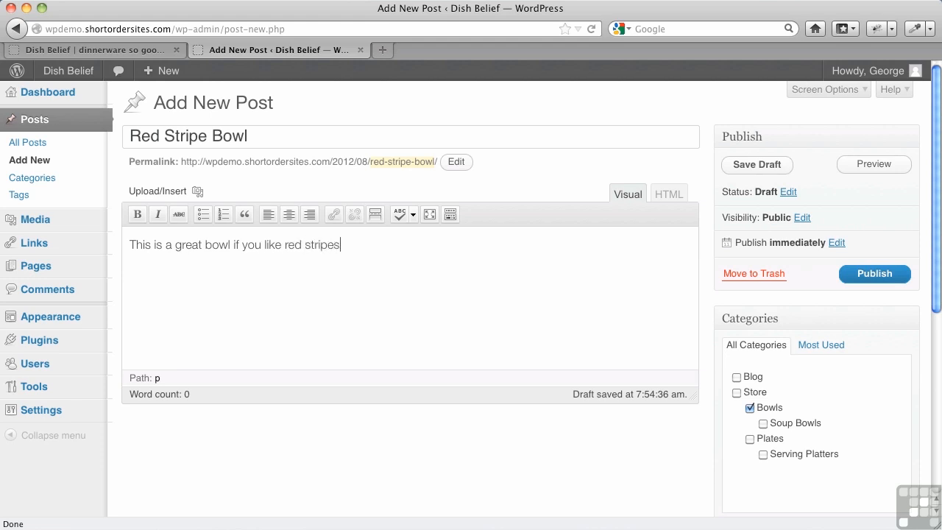
{"action": "type", "text": "."}
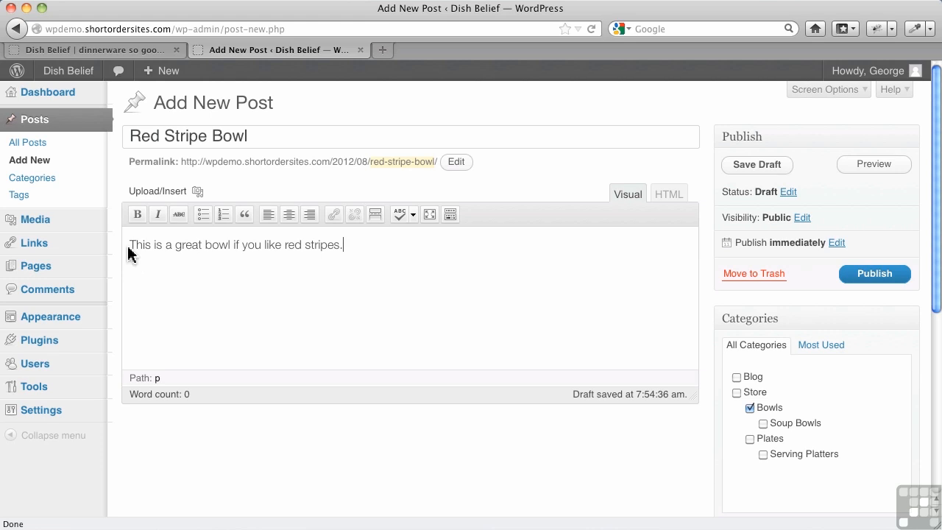
{"action": "mouse_move", "coordinate": [179, 215]}
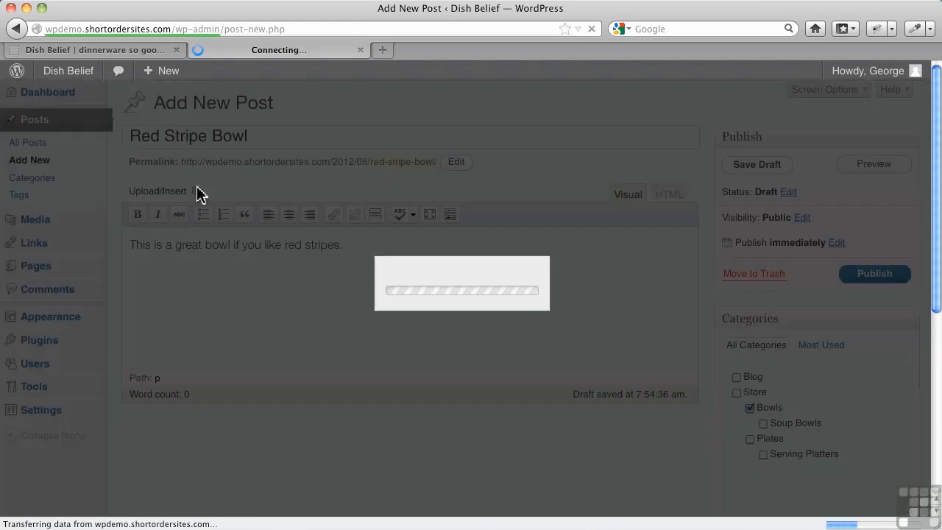
Upload red-stripe-bowl.jpg from Dish Belief Images > Kitchen Stuff > Bowls to the post's media.
{"action": "left_click", "coordinate": [200, 191]}
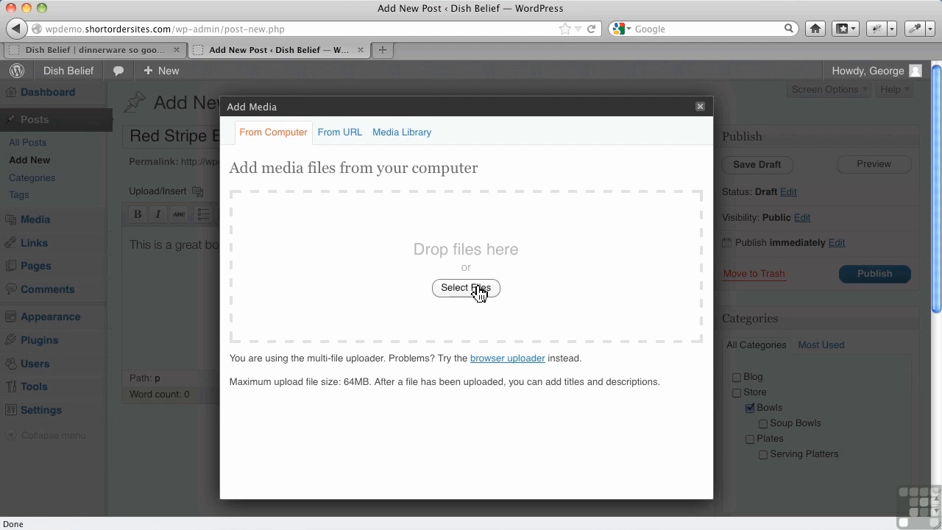
{"action": "left_click", "coordinate": [466, 287]}
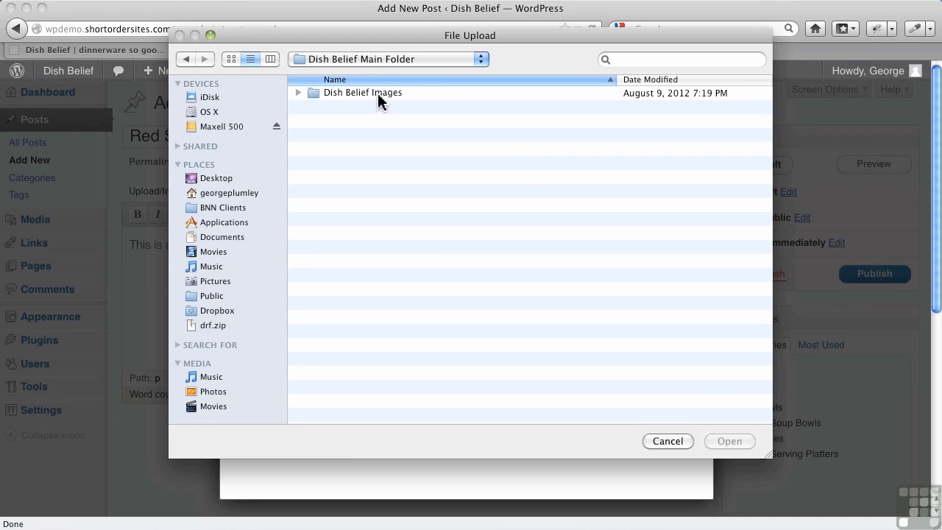
{"action": "double_click", "coordinate": [363, 92]}
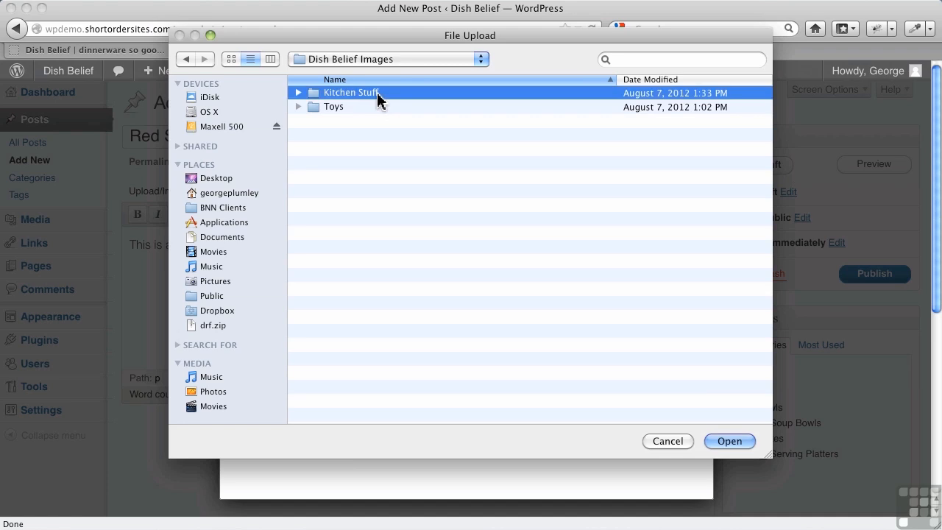
{"action": "double_click", "coordinate": [354, 91]}
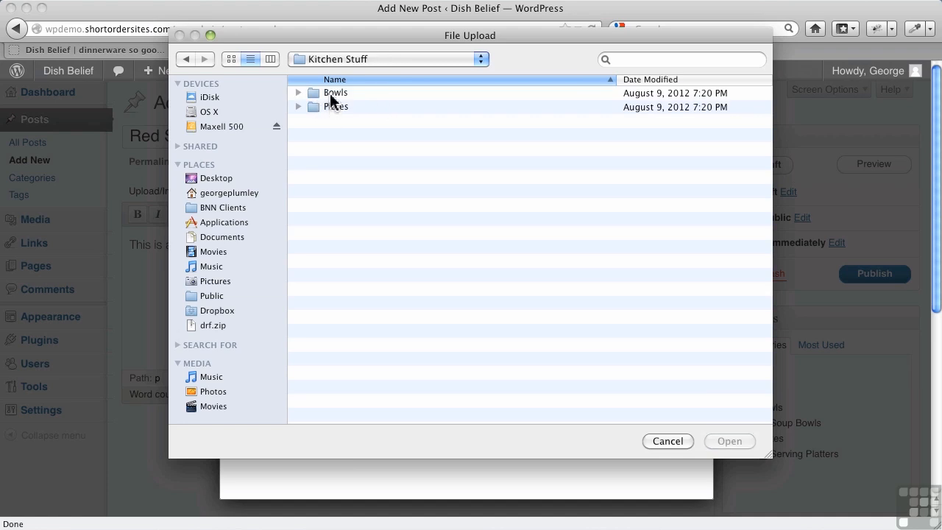
{"action": "double_click", "coordinate": [336, 91]}
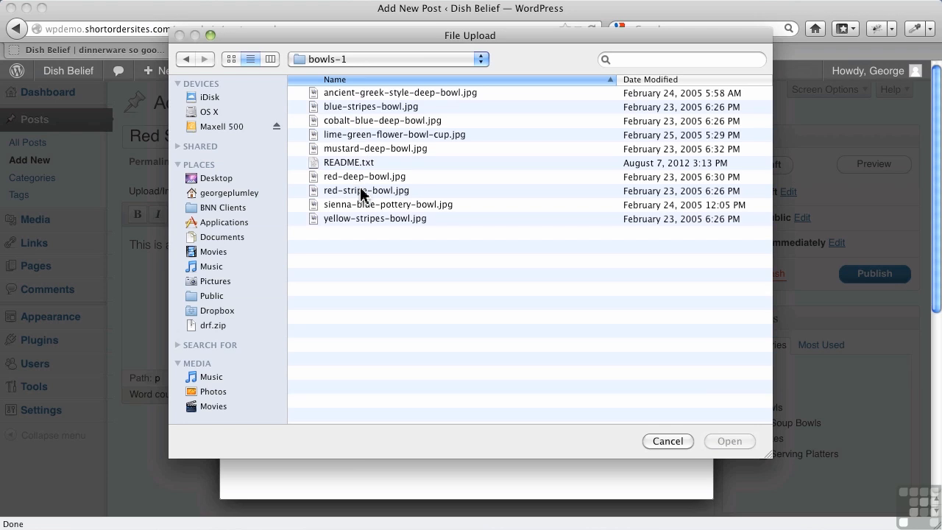
{"action": "left_click", "coordinate": [729, 442]}
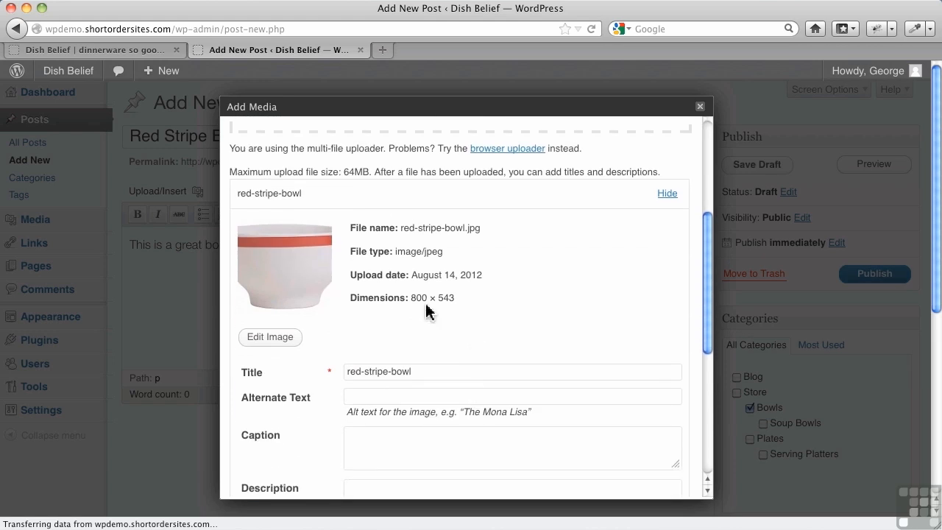
{"action": "mouse_move", "coordinate": [450, 331]}
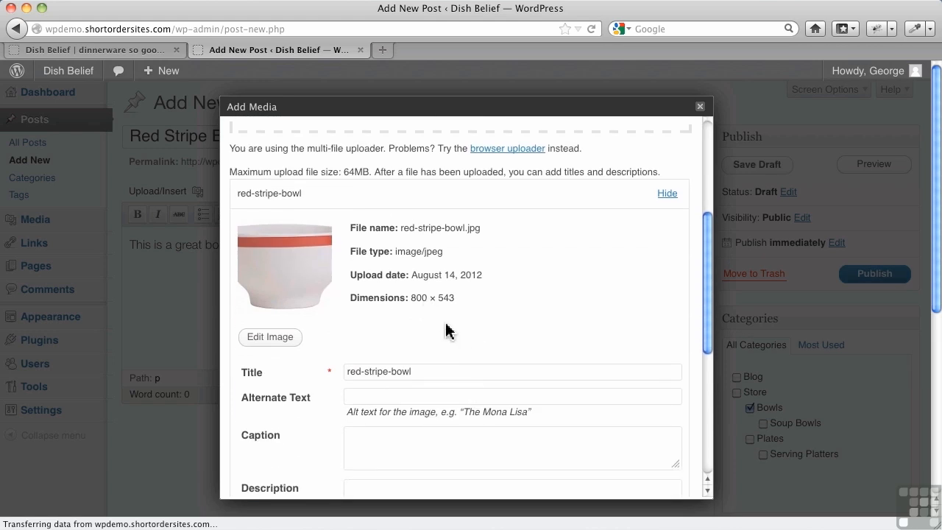
Insert the image into the post left-aligned at Medium size.
{"action": "scroll", "scroll_direction": "down", "scroll_amount": 3}
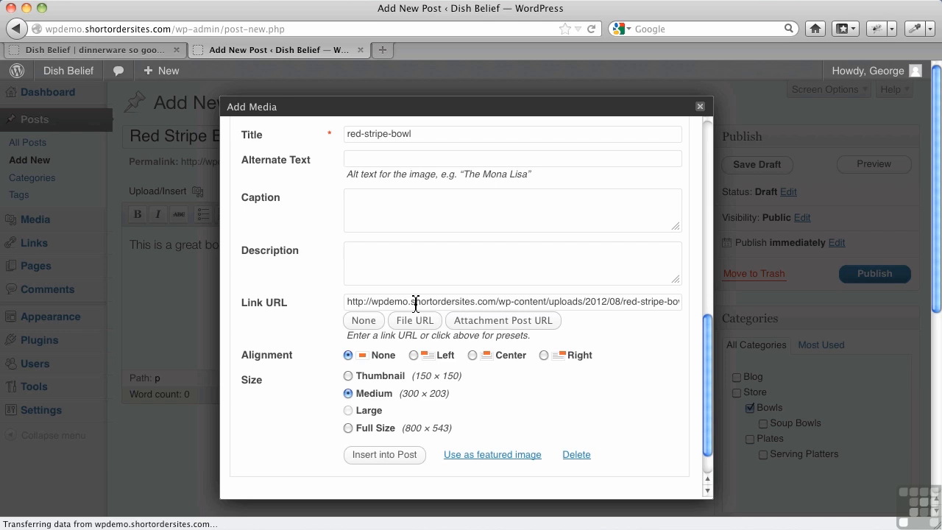
{"action": "left_click", "coordinate": [414, 354]}
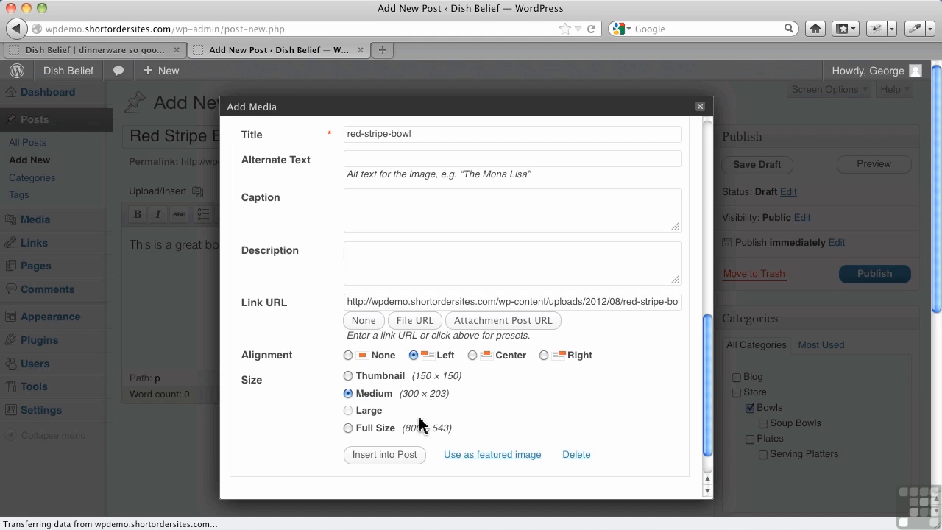
{"action": "left_click", "coordinate": [384, 454]}
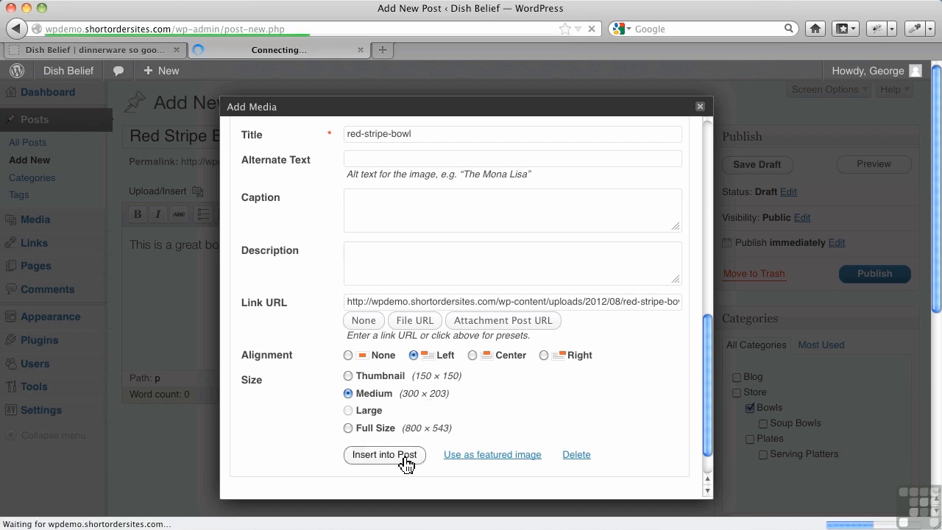
{"action": "left_click", "coordinate": [384, 453]}
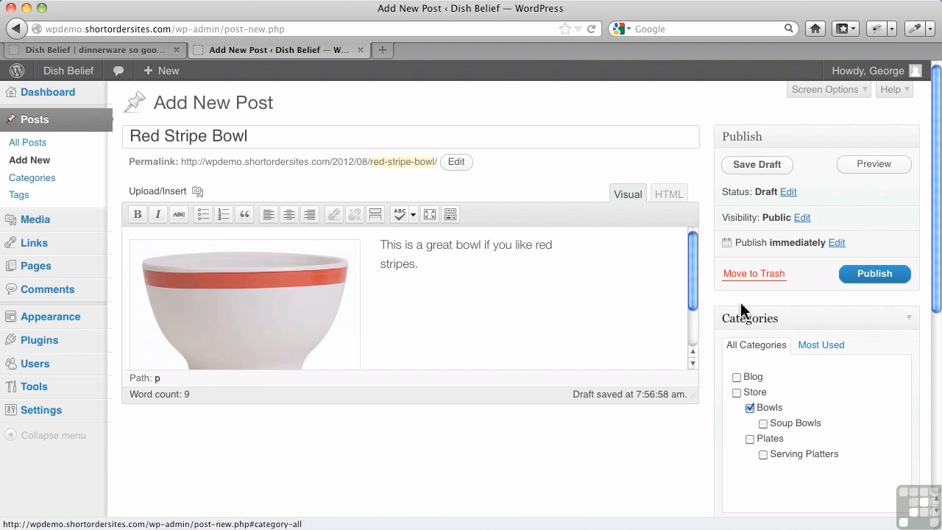
Publish the Red Stripe Bowl post from the Publish box.
{"action": "left_click", "coordinate": [875, 273]}
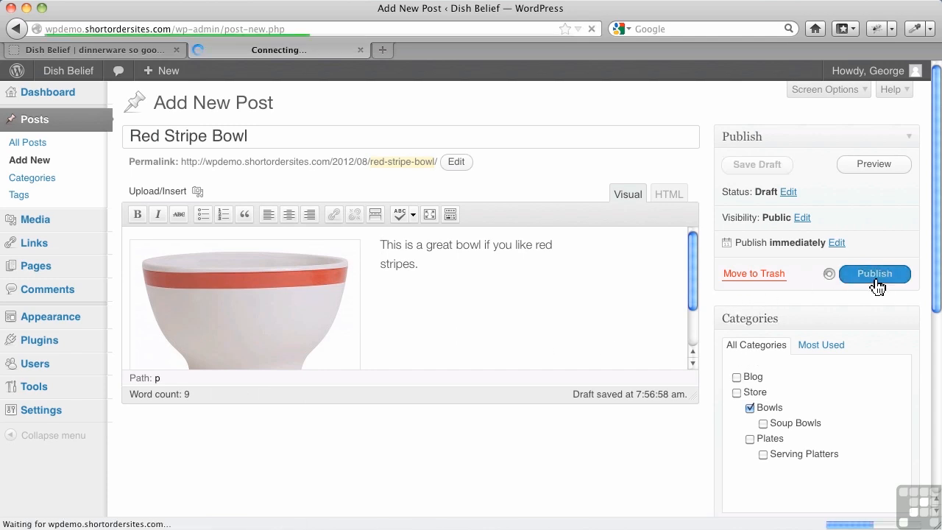
{"action": "left_click", "coordinate": [875, 272]}
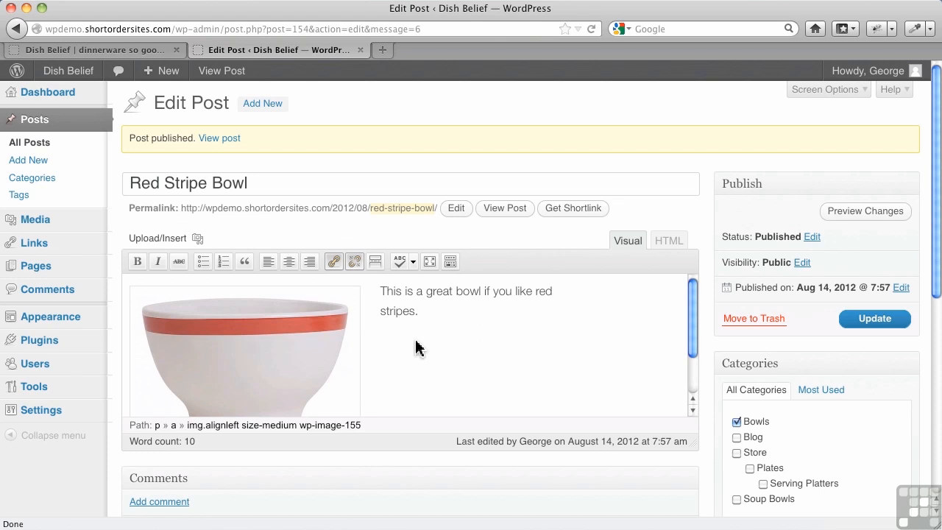
{"action": "mouse_move", "coordinate": [393, 362]}
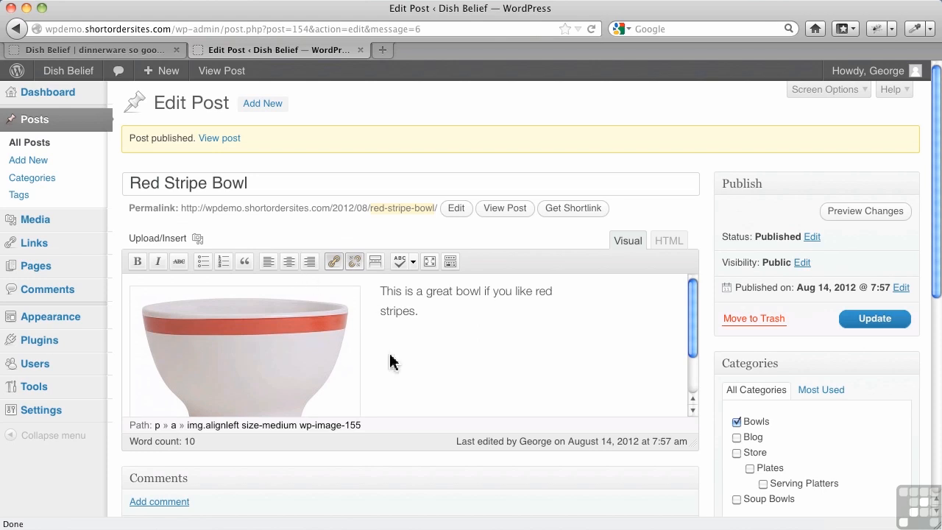
{"action": "mouse_move", "coordinate": [376, 346]}
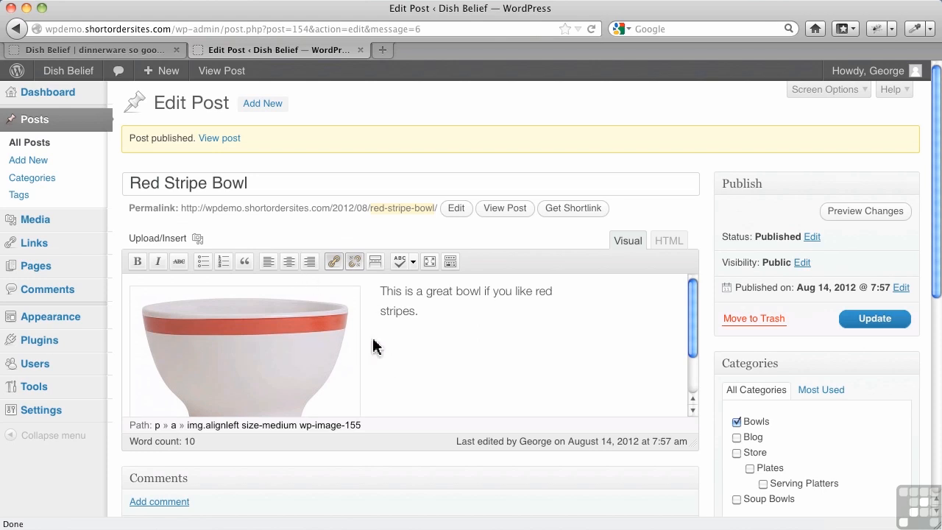
{"action": "mouse_move", "coordinate": [380, 350]}
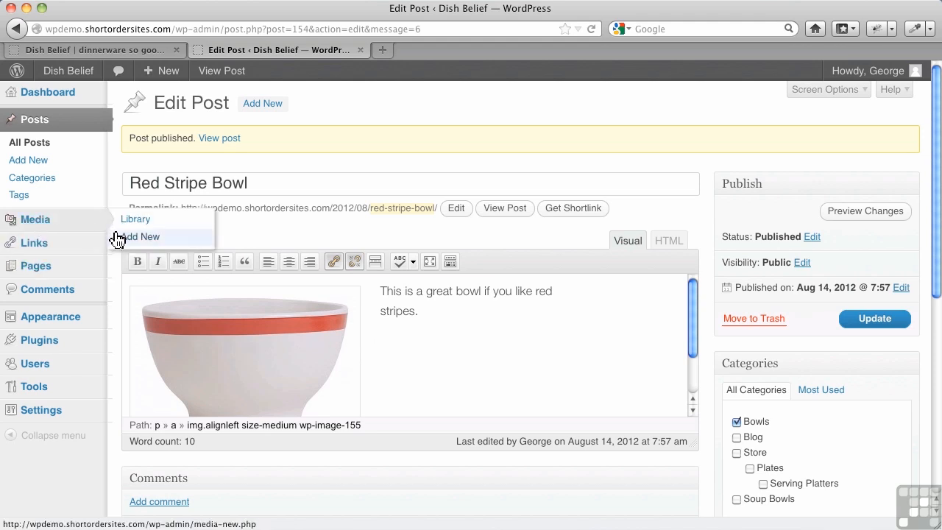
Visit Media Add New, then the Library showing red-stripe-bowl attached, then start a new post.
{"action": "left_click", "coordinate": [140, 236]}
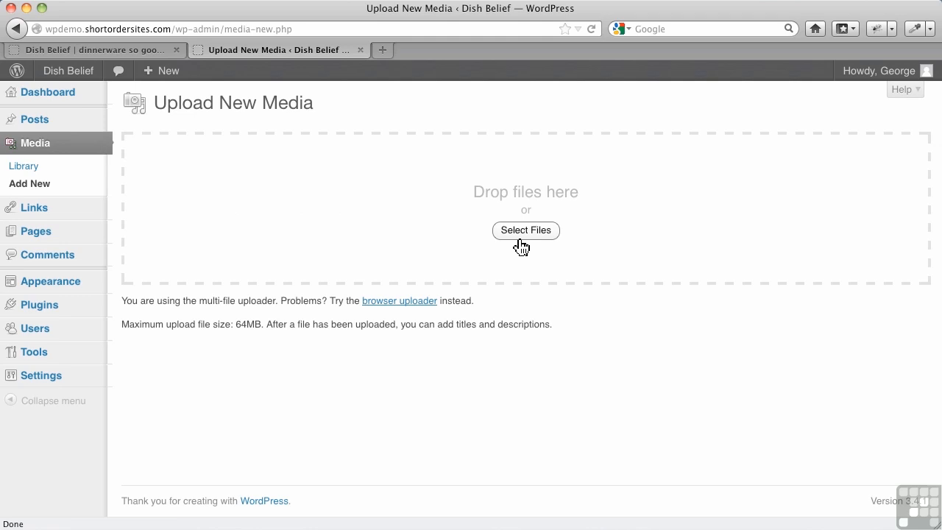
{"action": "mouse_move", "coordinate": [72, 183]}
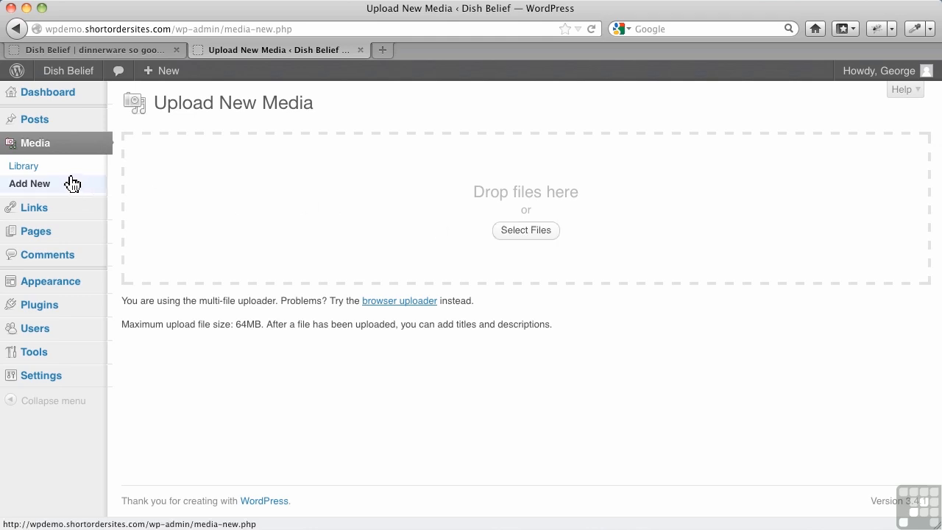
{"action": "left_click", "coordinate": [24, 165]}
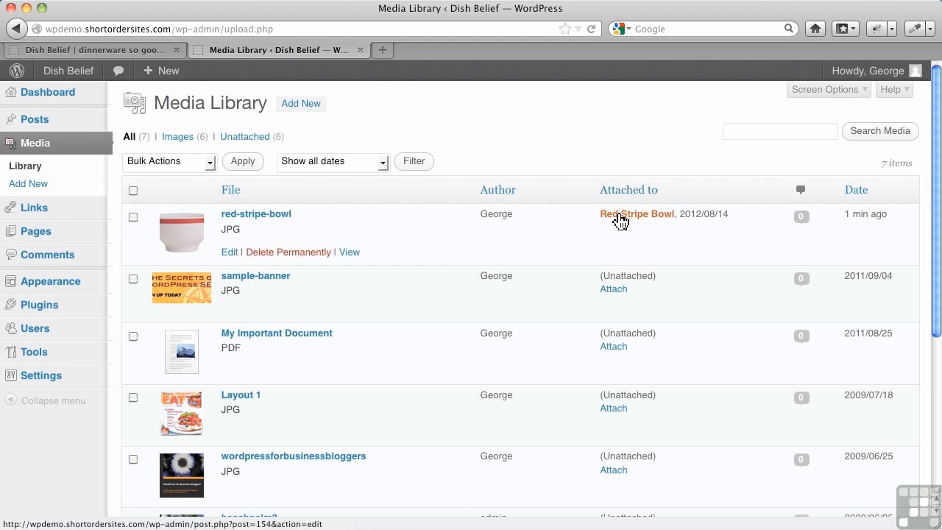
{"action": "mouse_move", "coordinate": [646, 222]}
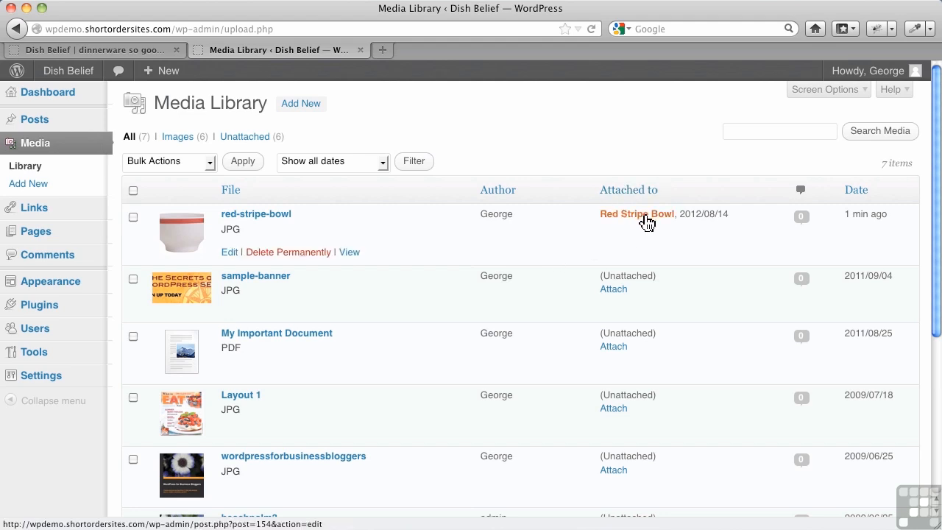
{"action": "mouse_move", "coordinate": [336, 230]}
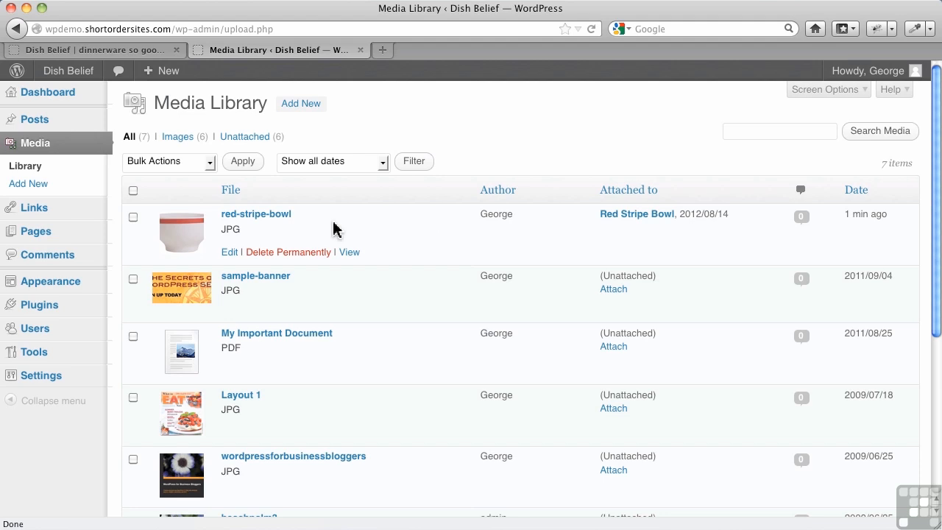
{"action": "mouse_move", "coordinate": [35, 206]}
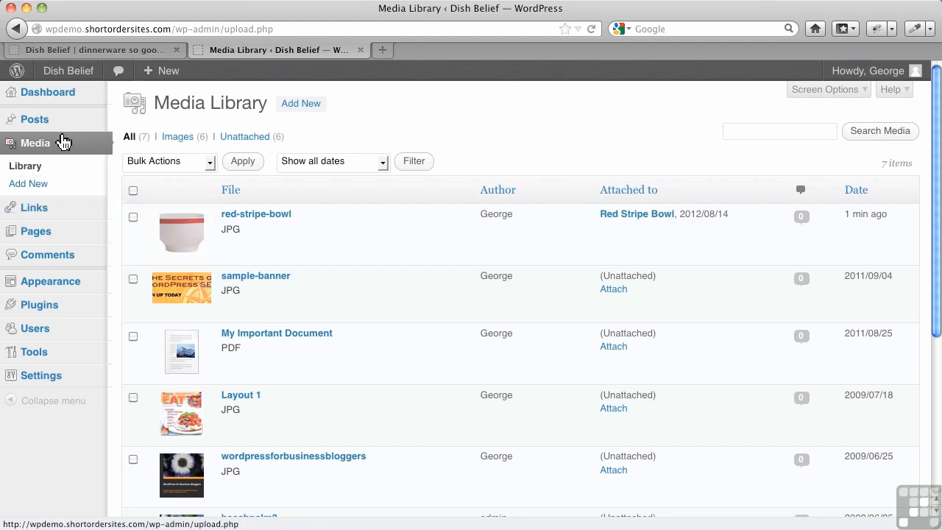
{"action": "left_click", "coordinate": [142, 135]}
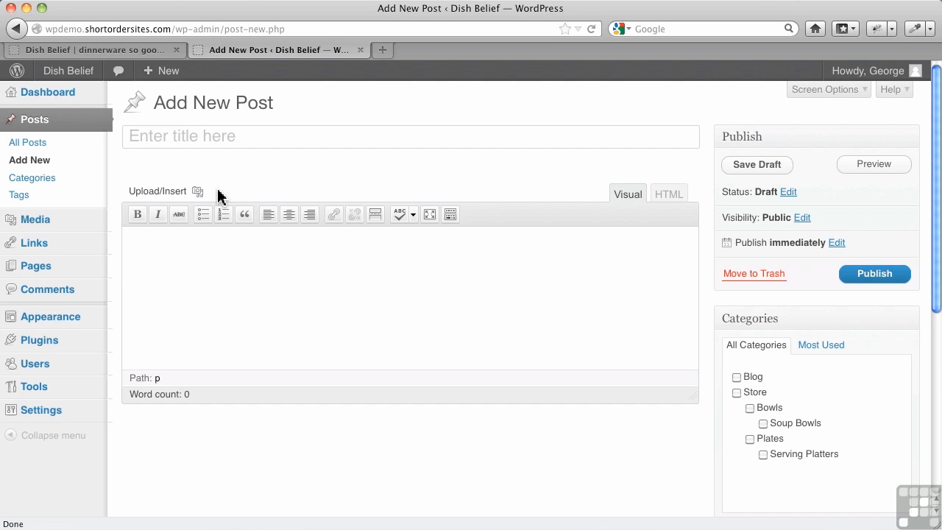
{"action": "mouse_move", "coordinate": [212, 268]}
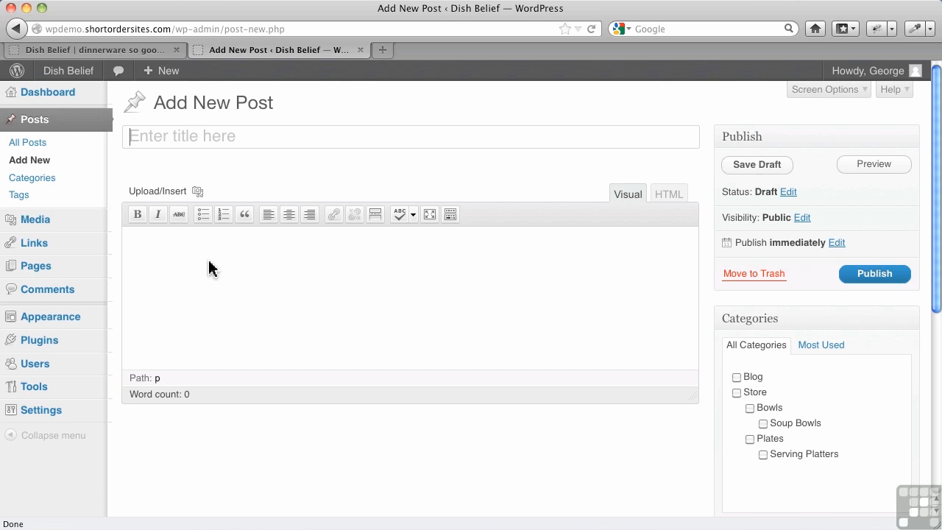
{"action": "mouse_move", "coordinate": [203, 262]}
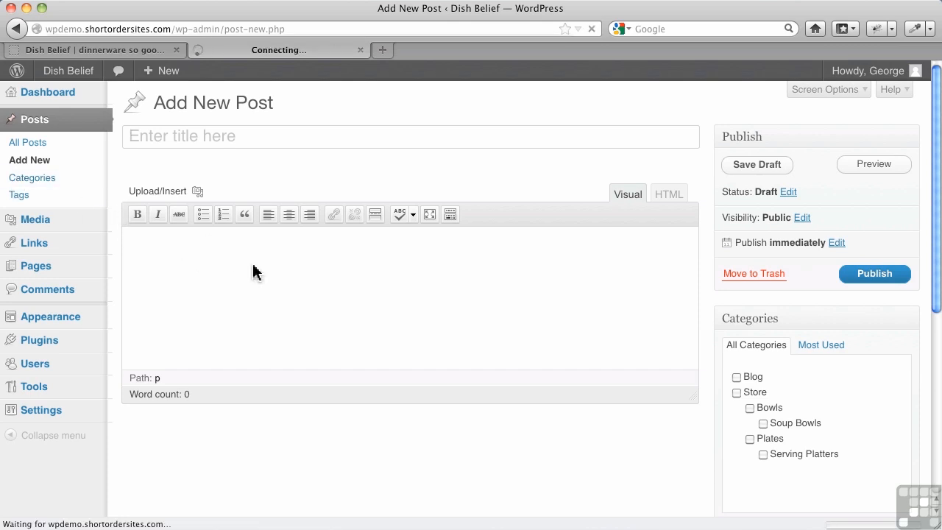
Go to the Posts Categories page listing Blog, Store, Bowls, Soup Bowls, Plates, Serving Platters.
{"action": "left_click", "coordinate": [32, 177]}
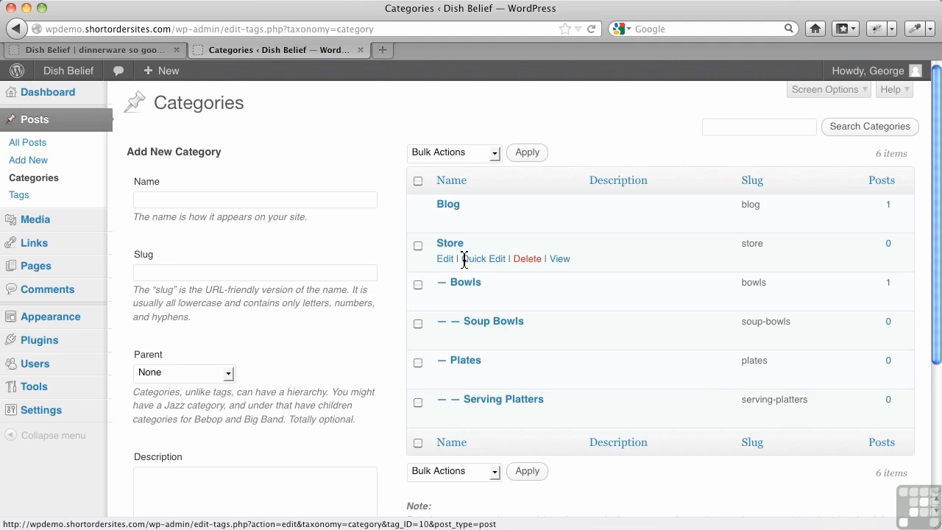
{"action": "mouse_move", "coordinate": [552, 234]}
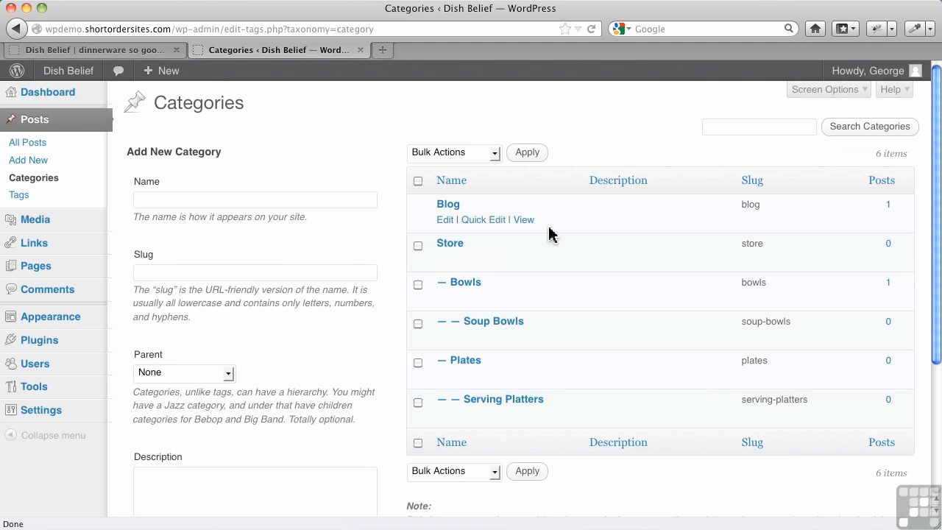